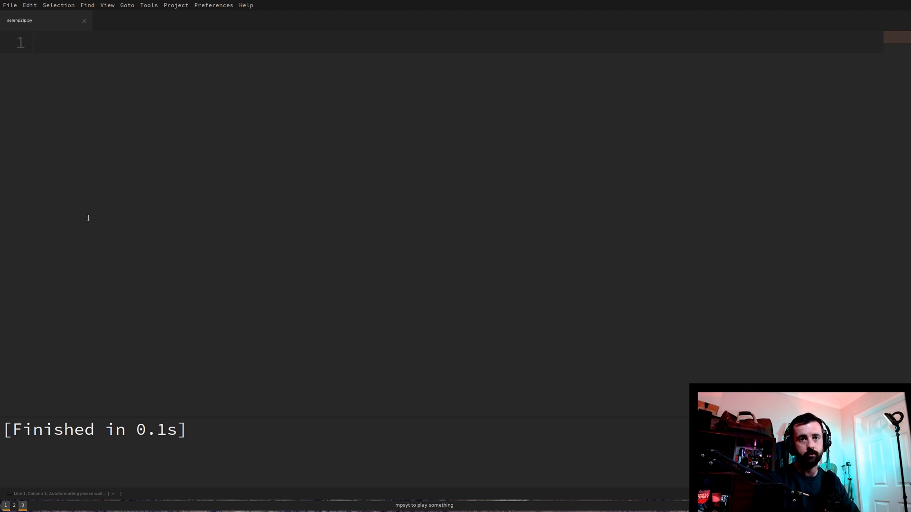
Add the line 'from selenium import webdriver' at the top of the empty script
left_click(46, 42)
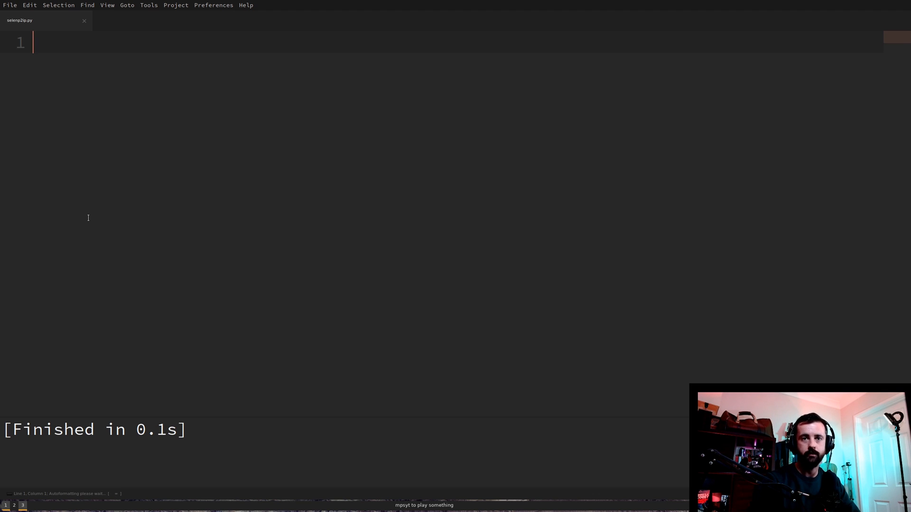
key("Return")
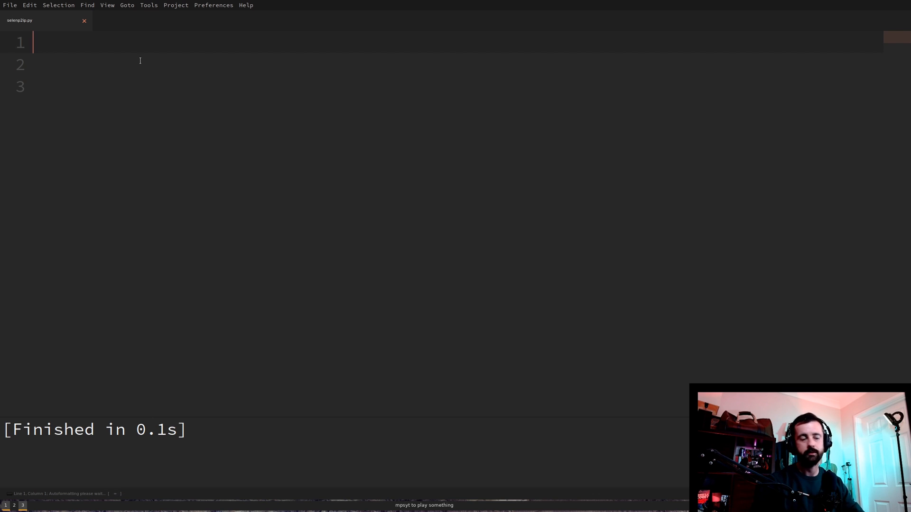
type("from selen")
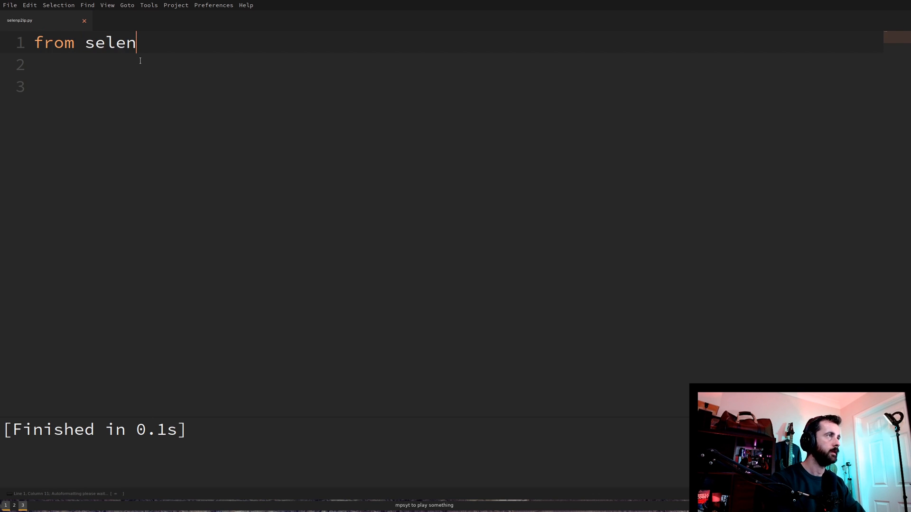
type("ium import")
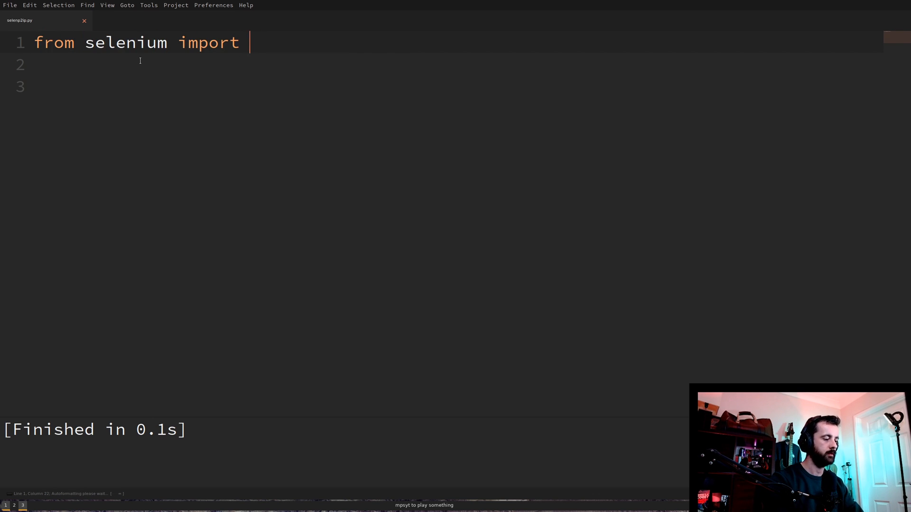
type("webdriver")
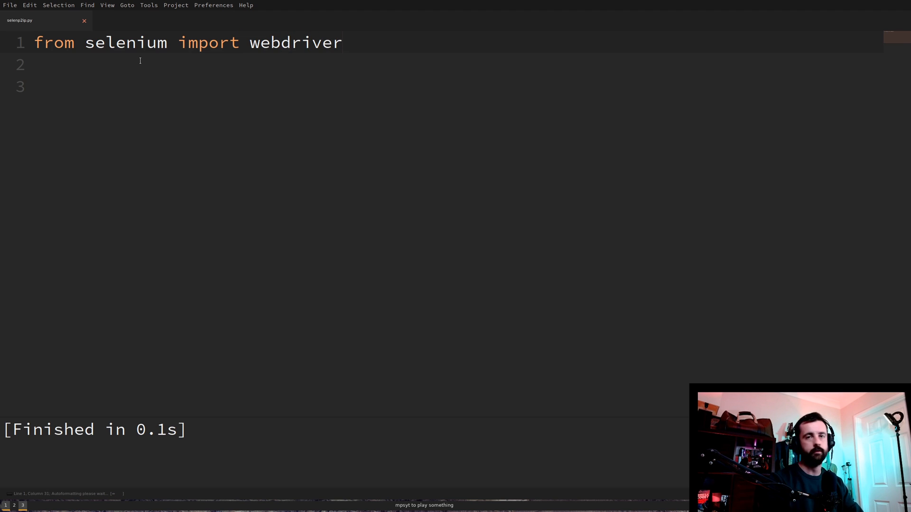
key("enter")
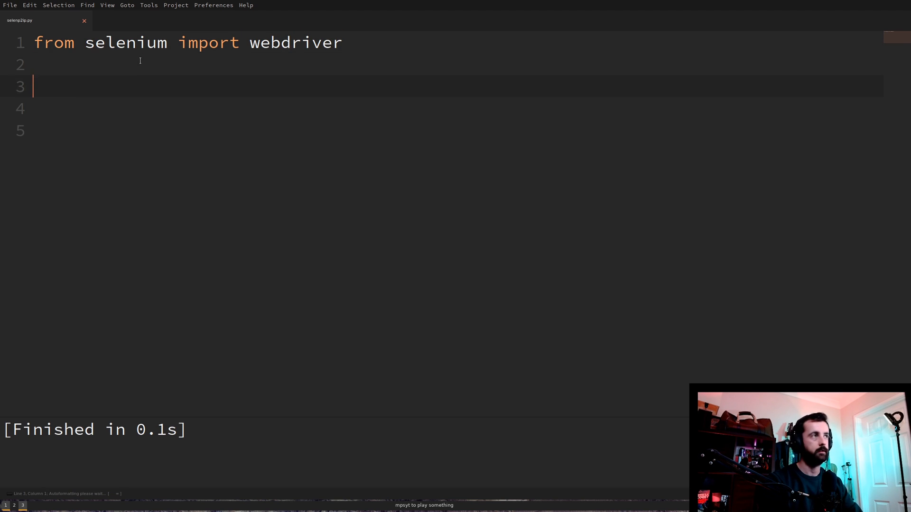
Start a url variable assigned to an empty string: url = ''
type("url")
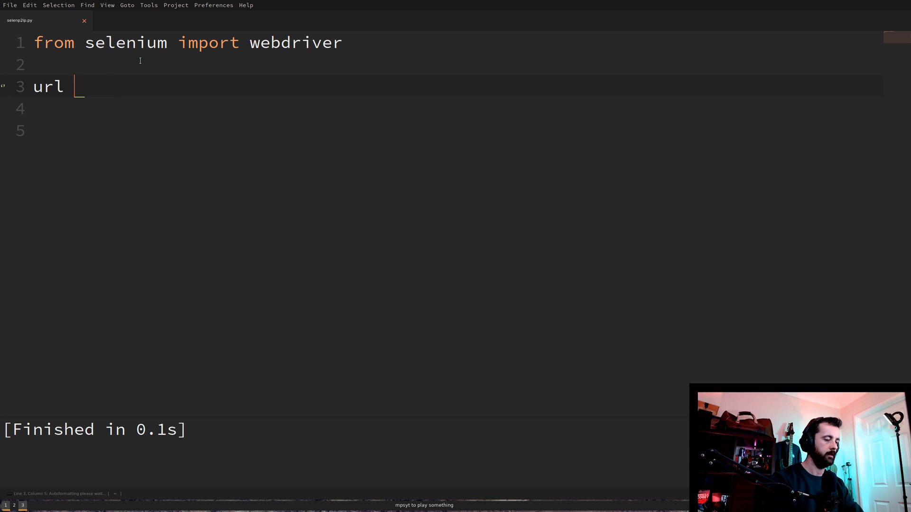
type("= ''")
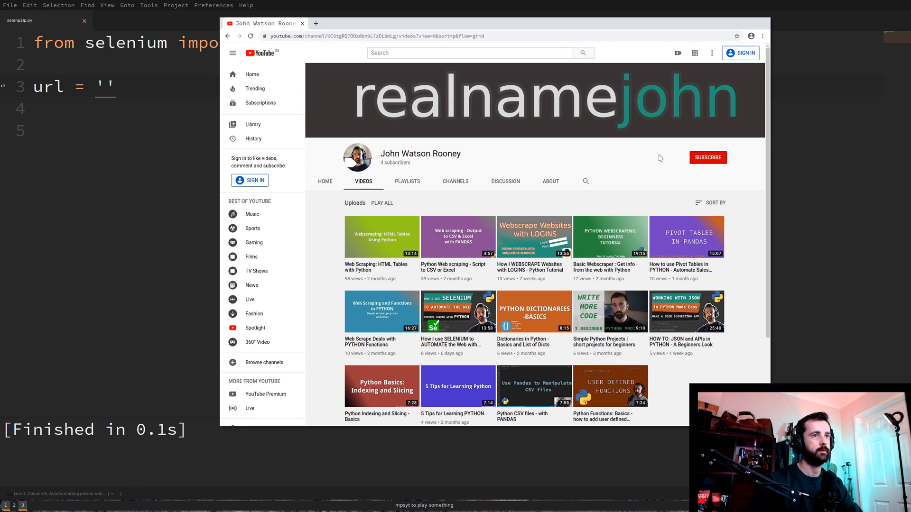
mouse_move(620, 182)
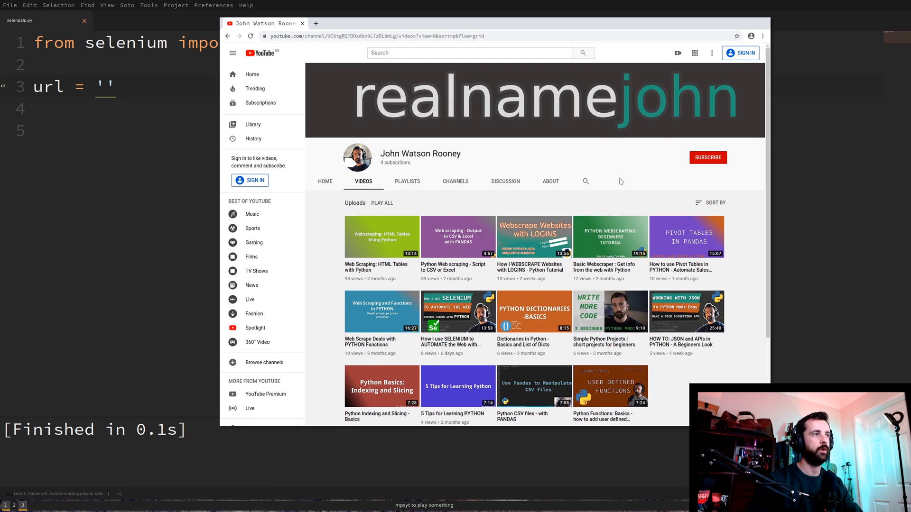
mouse_move(457, 46)
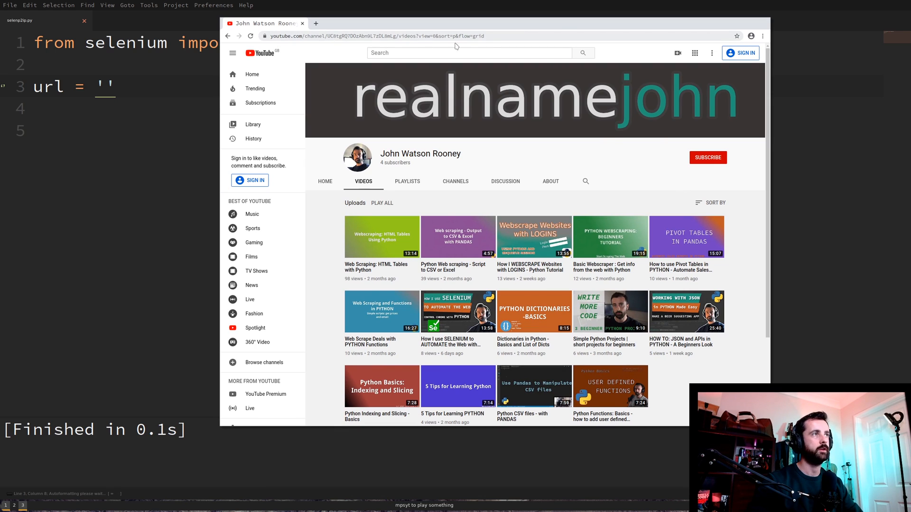
mouse_move(365, 184)
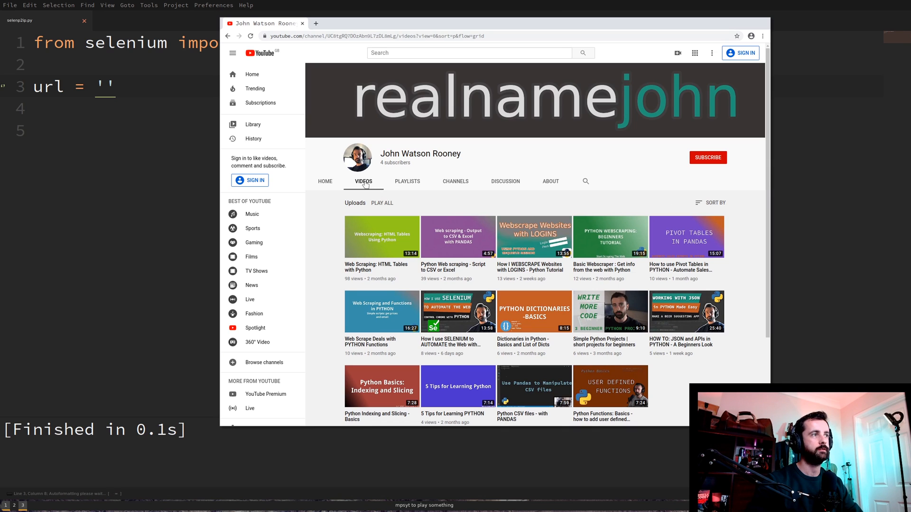
Show the channel's uploads sorted by Most popular and select the page address for copying
left_click(713, 203)
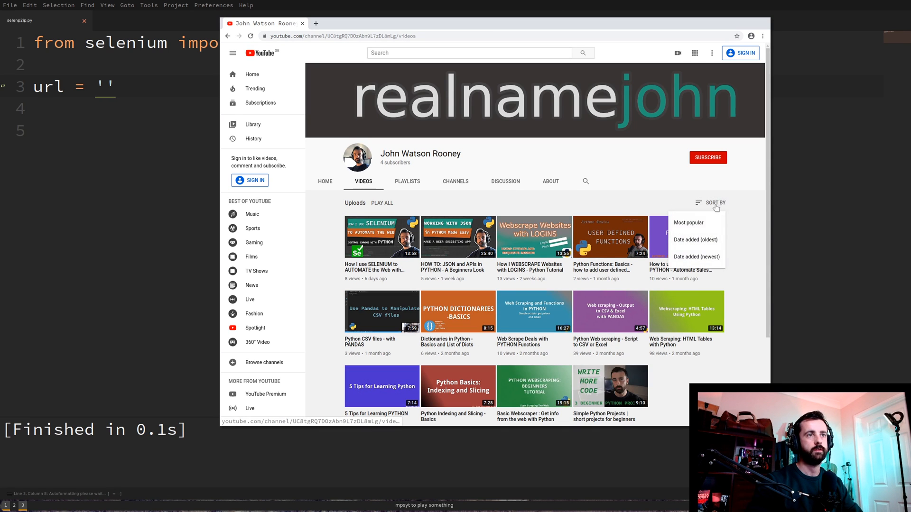
left_click(688, 222)
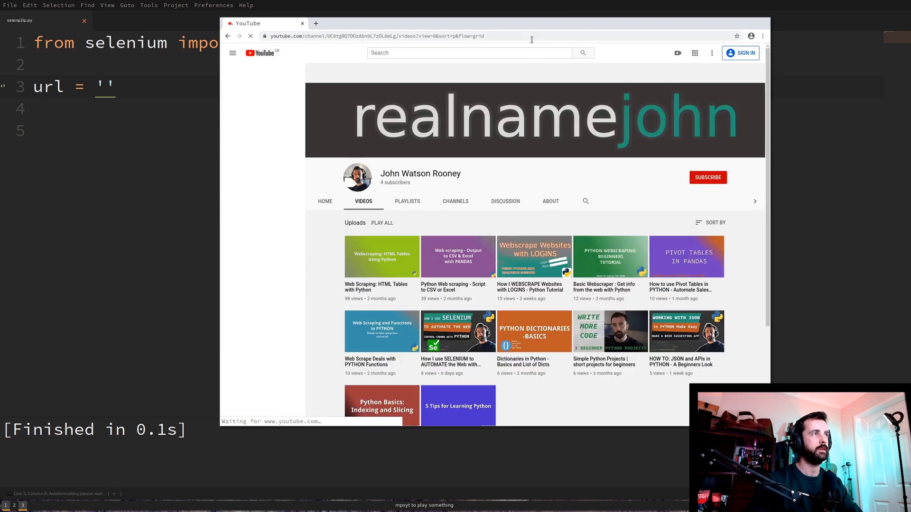
left_click(232, 53)
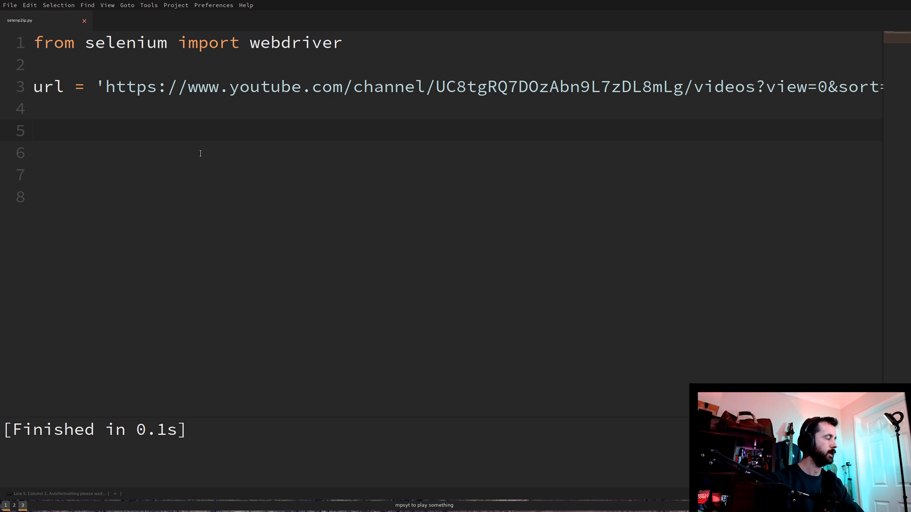
Create driver = webdriver.Chrome() and load the channel page with driver.get(url)
type("driver =")
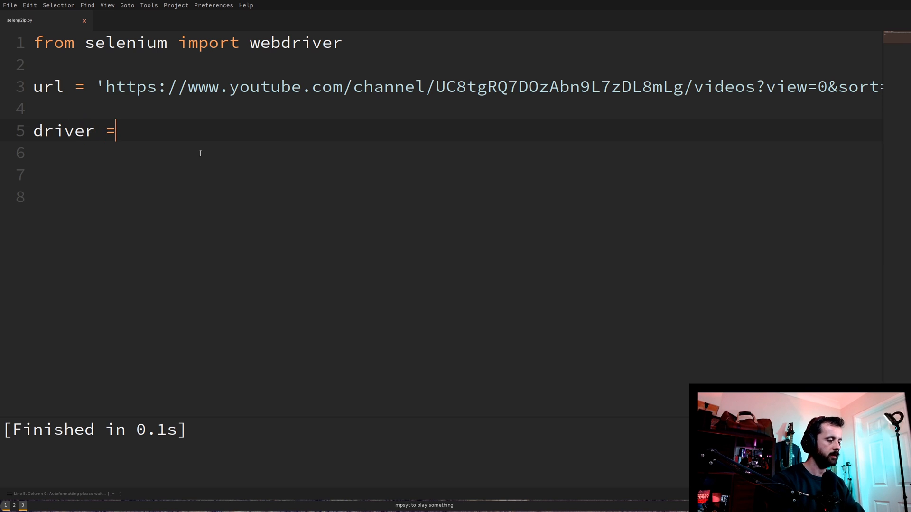
type("webdriver")
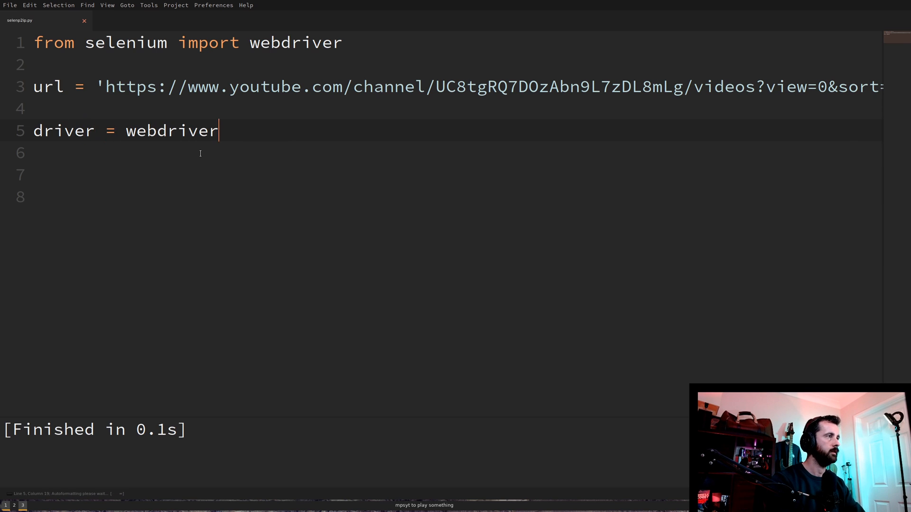
type(".Chrom")
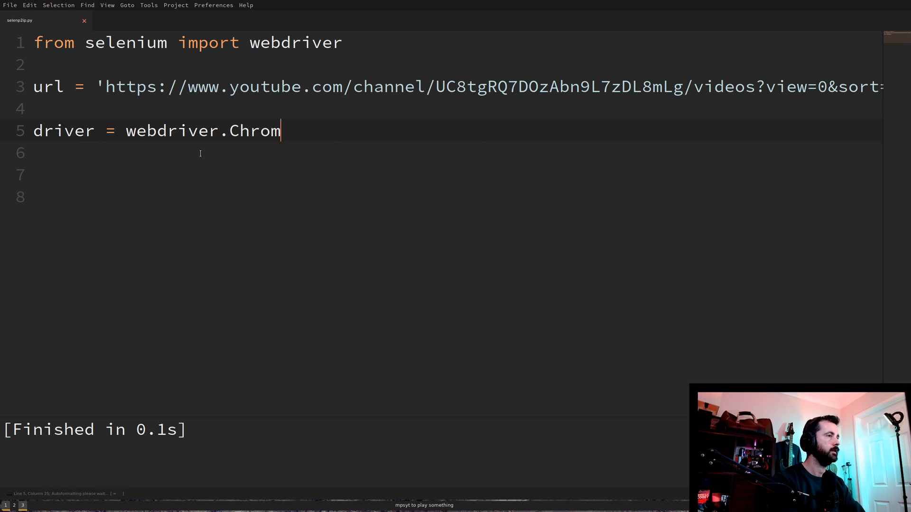
type("e()")
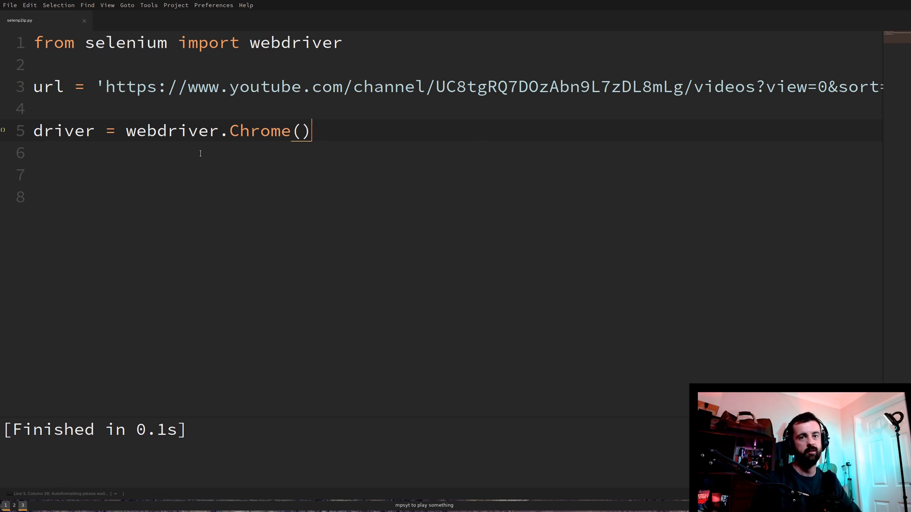
key("enter")
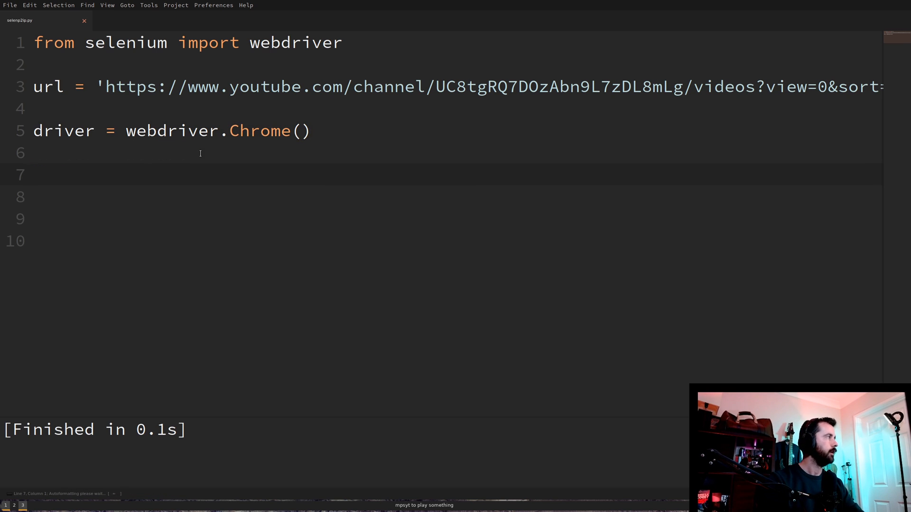
type("driver.get(url")
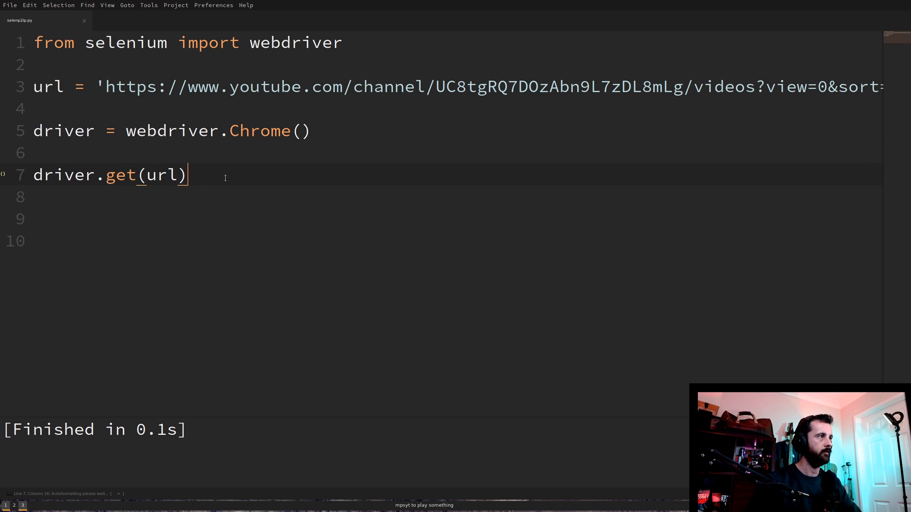
mouse_move(439, 160)
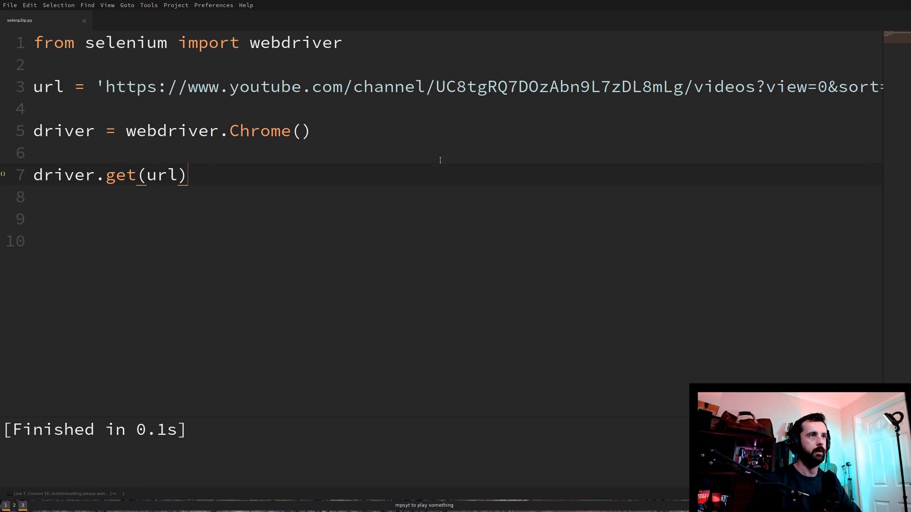
mouse_move(374, 200)
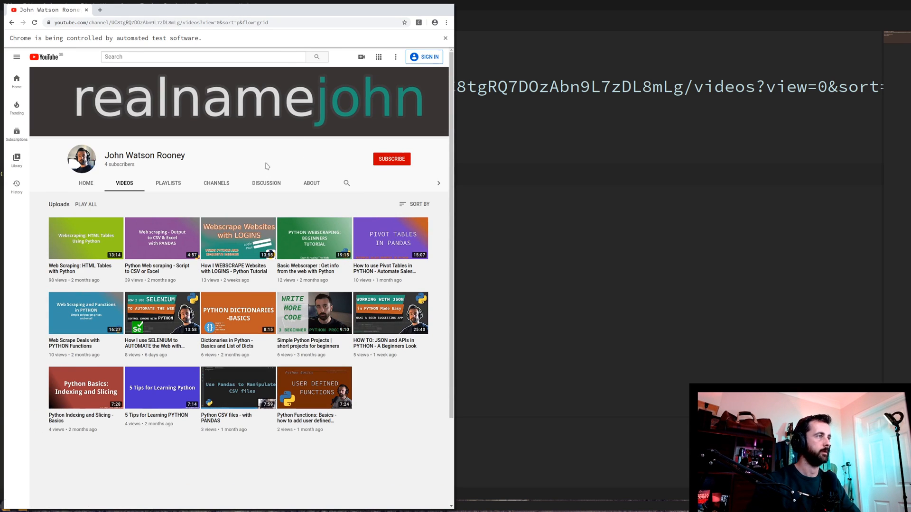
mouse_move(342, 285)
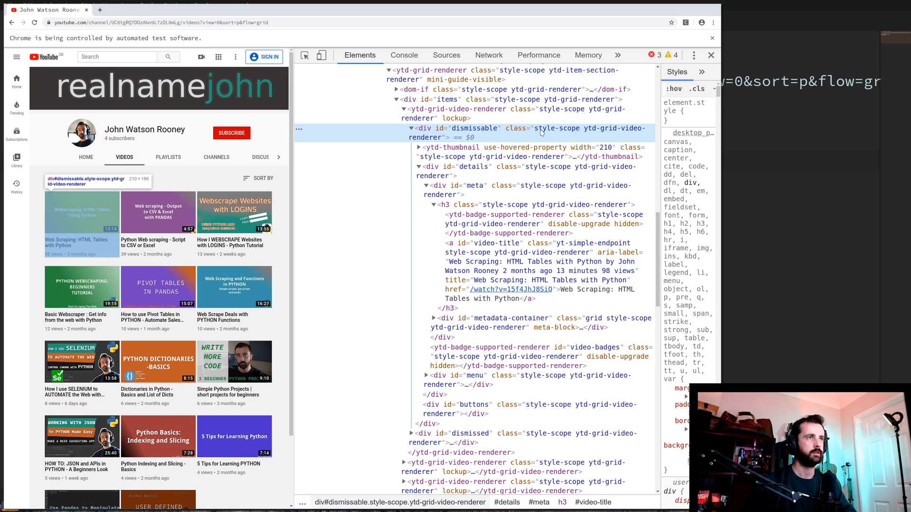
mouse_move(610, 130)
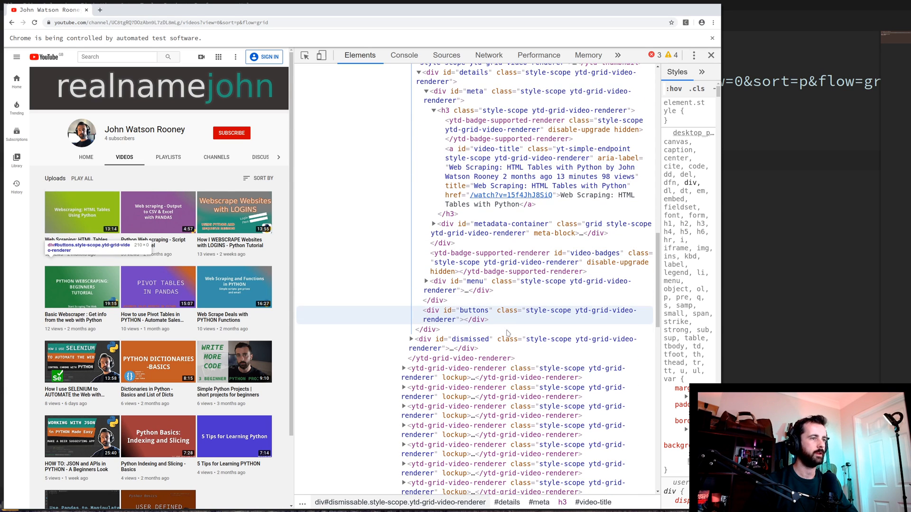
Expand the video element in DevTools and copy the XPath of its metadata span
left_click(404, 372)
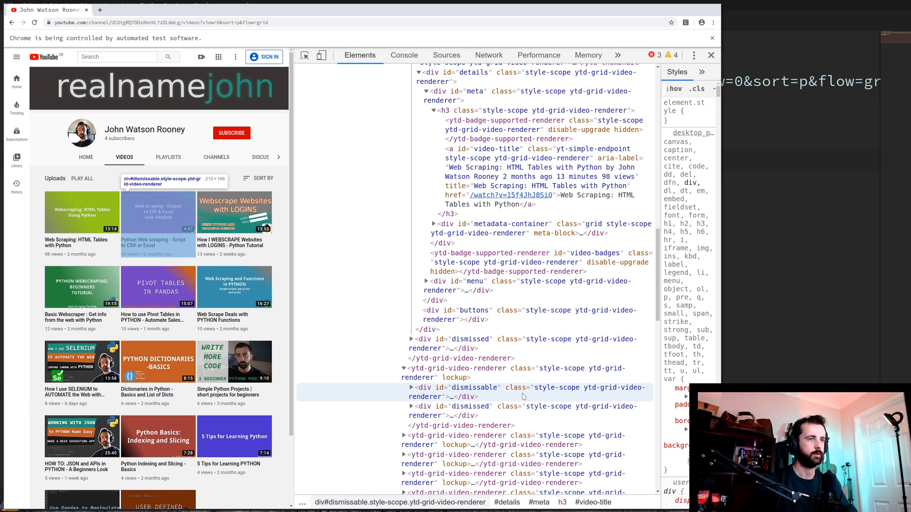
mouse_move(540, 410)
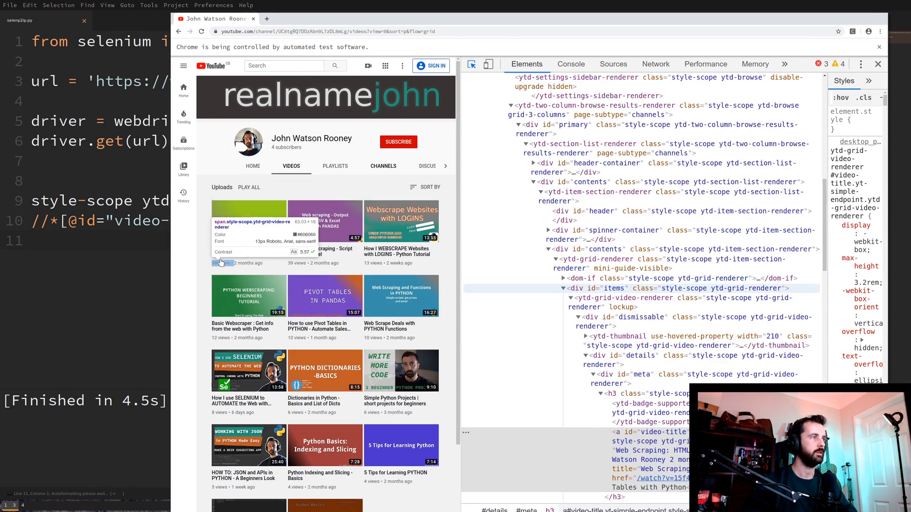
right_click(668, 284)
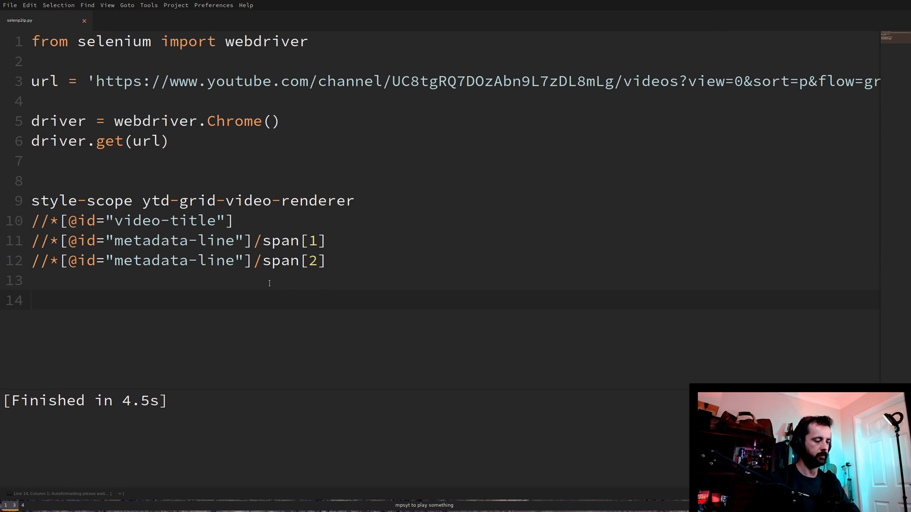
Assign videos = driver.find_elements_by_class_name('style-scope ytd-grid-video-renderer')
type("videos = f")
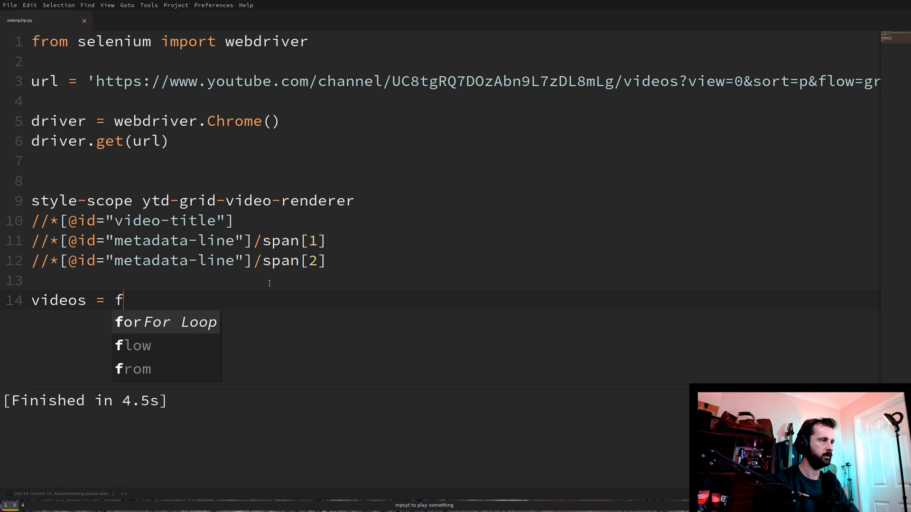
type("driver.find_")
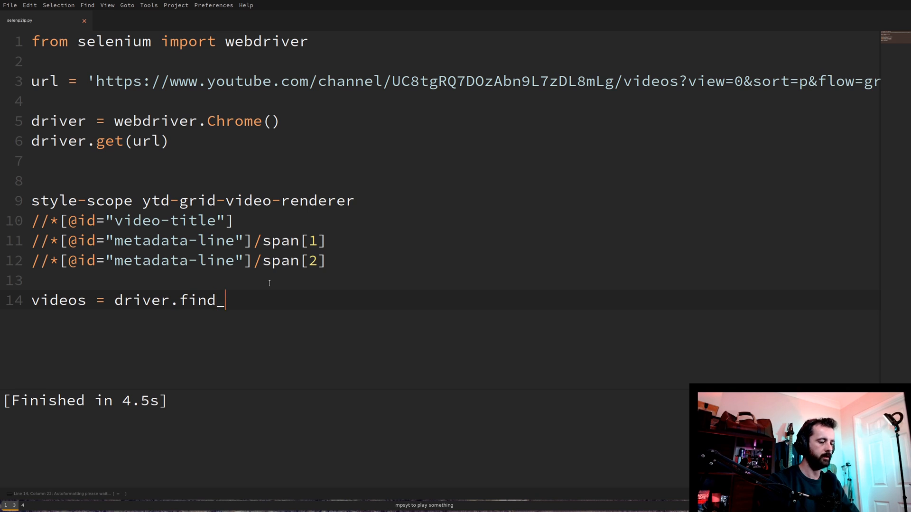
type("elements")
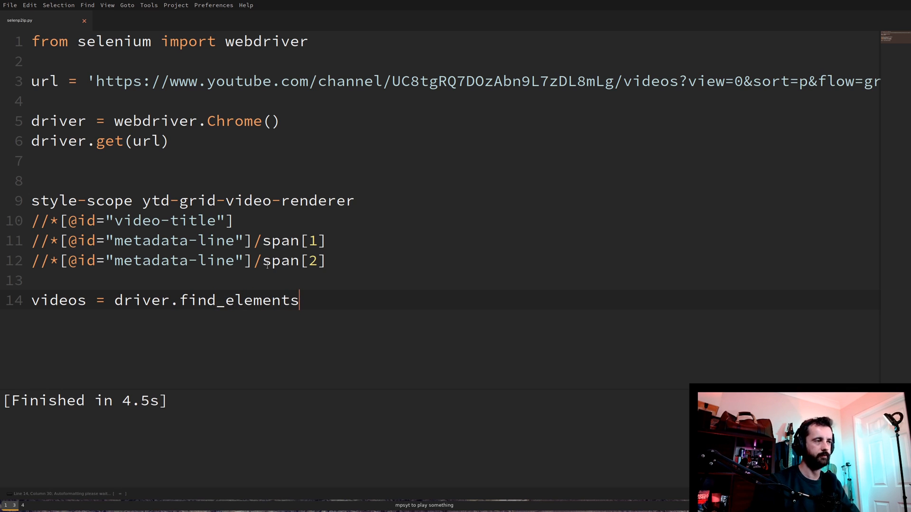
mouse_move(389, 239)
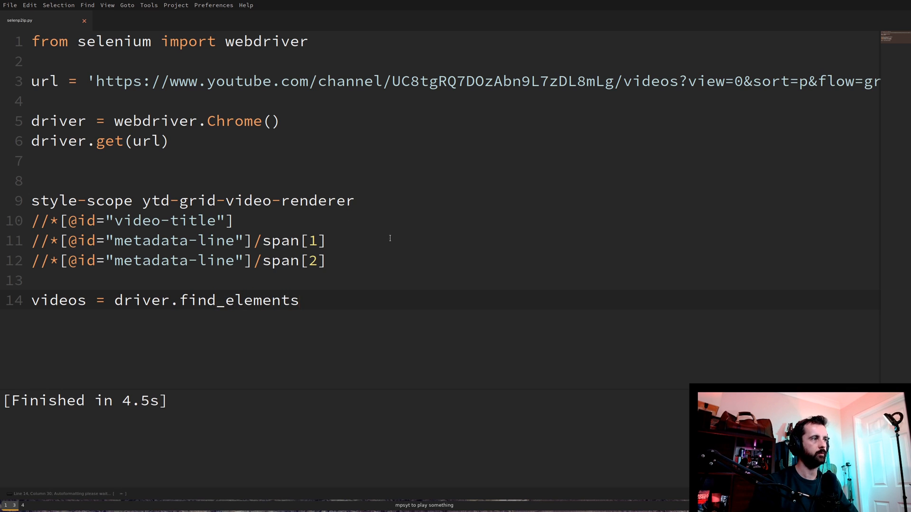
type("_by+_")
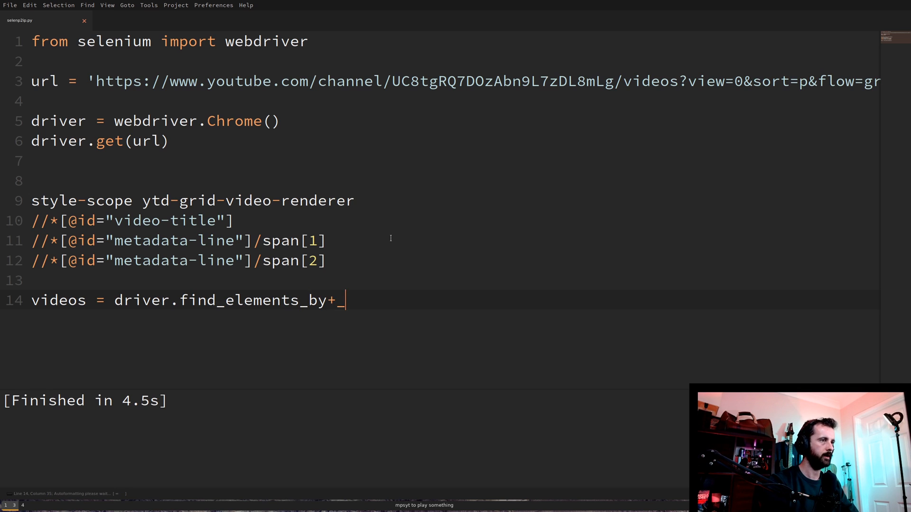
type("class_)")
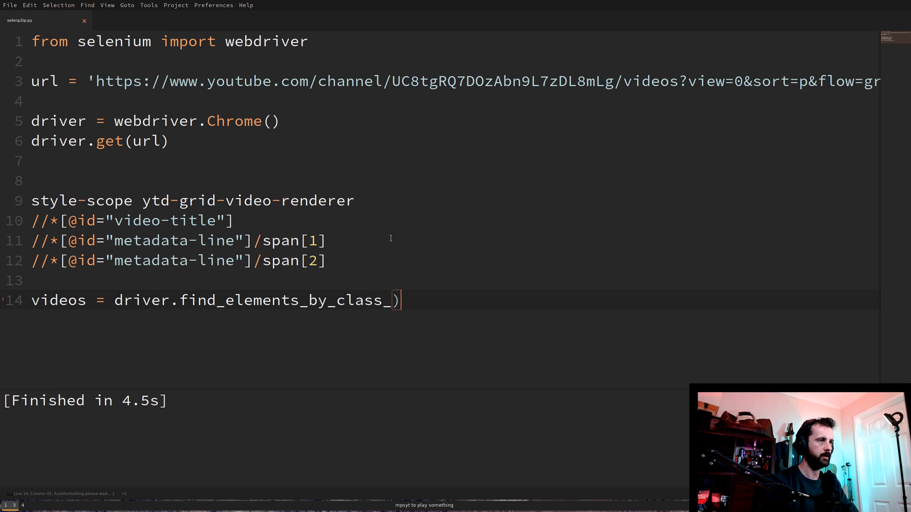
type("name('')")
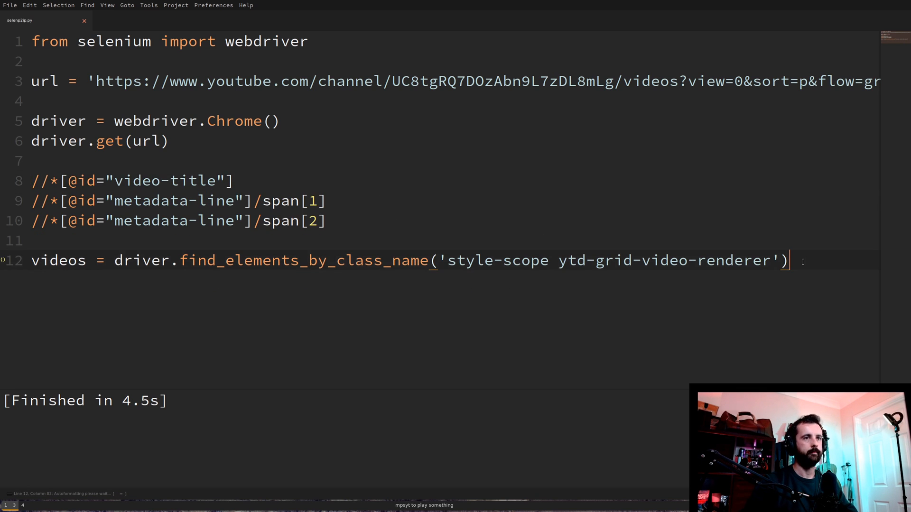
key("Return")
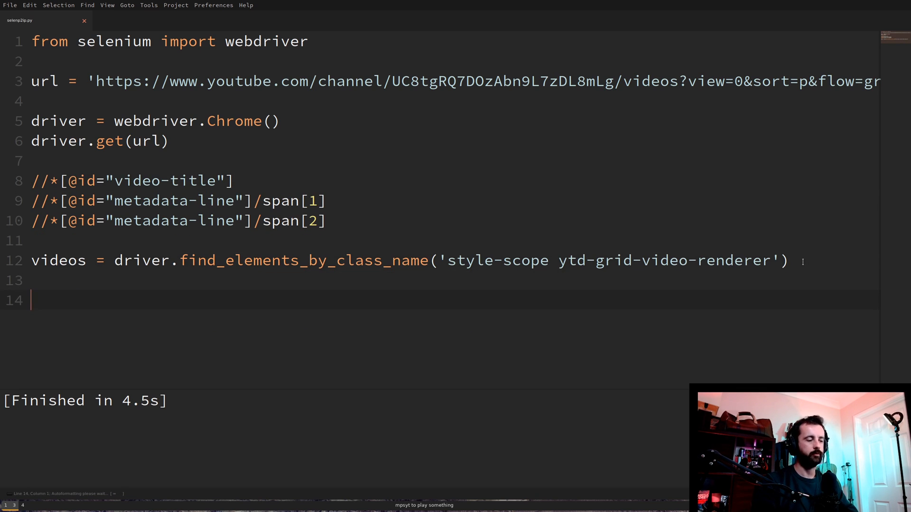
Begin a 'for video in videos:' loop with a 'title =' assignment inside it
type("for video")
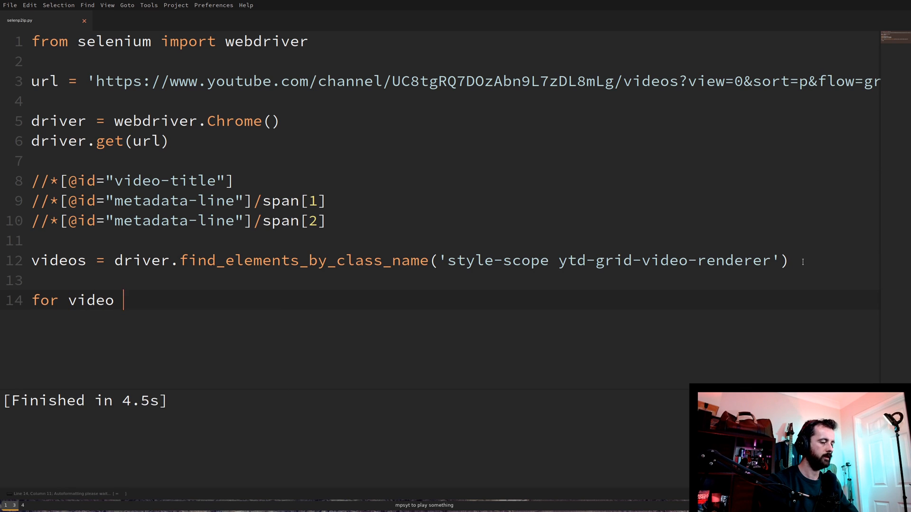
type("in video")
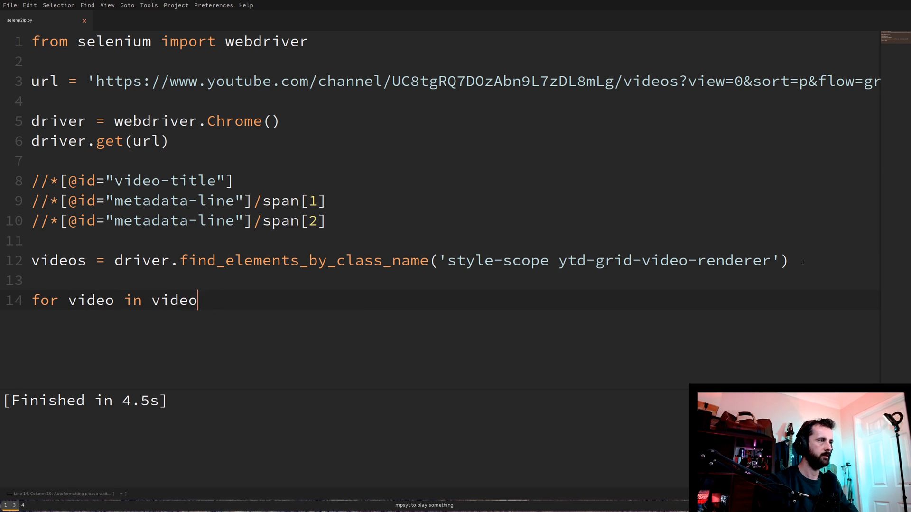
type("s:")
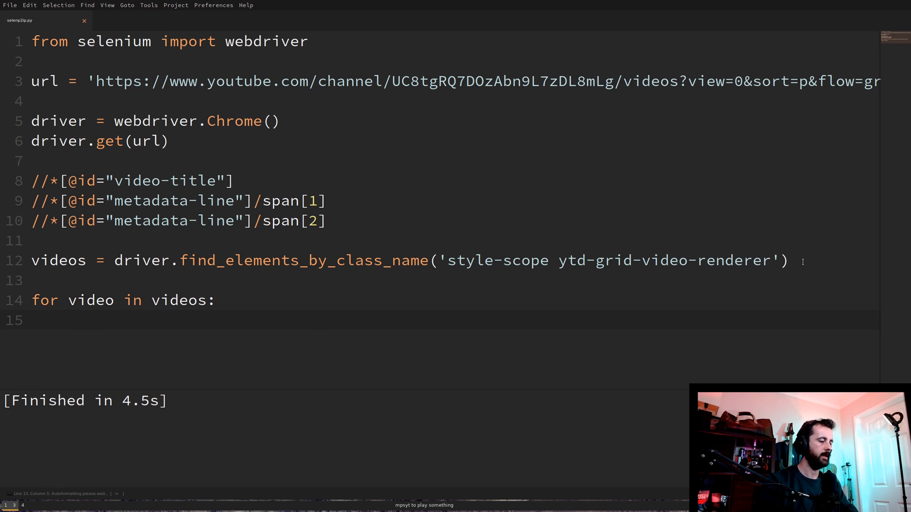
type("title -")
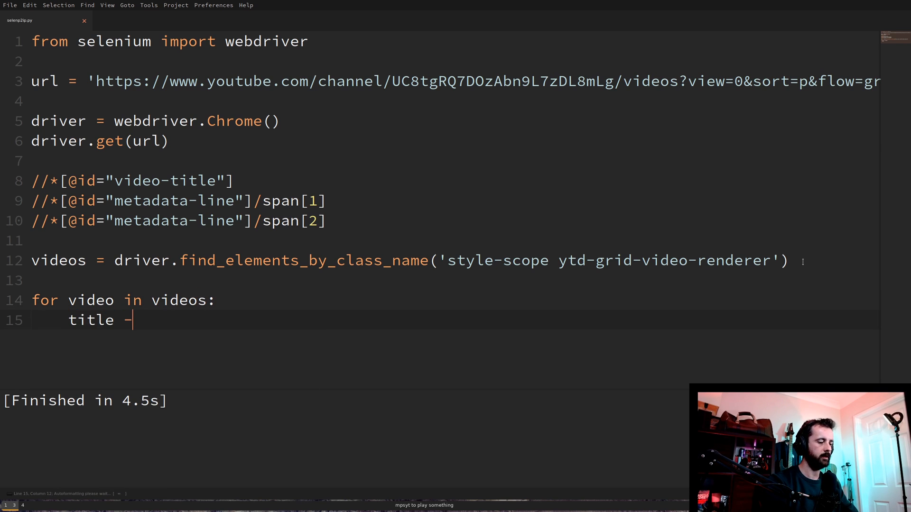
type("=")
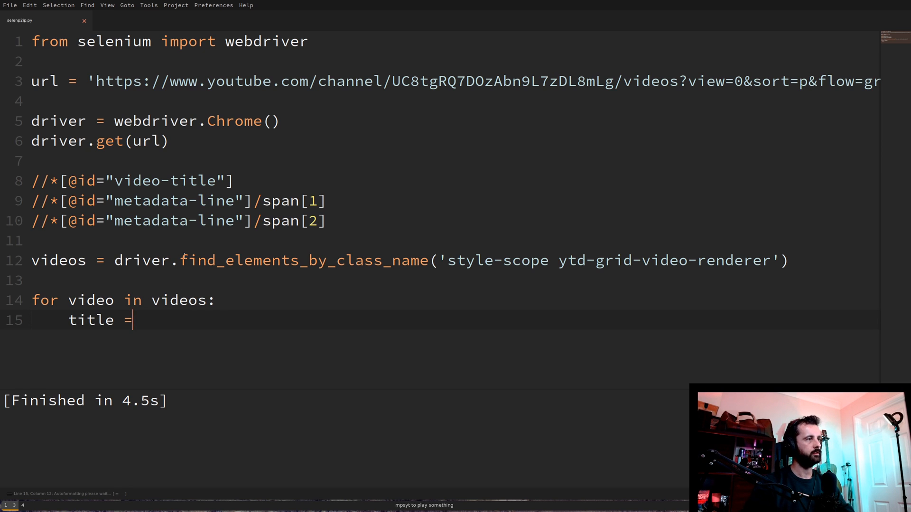
mouse_move(290, 273)
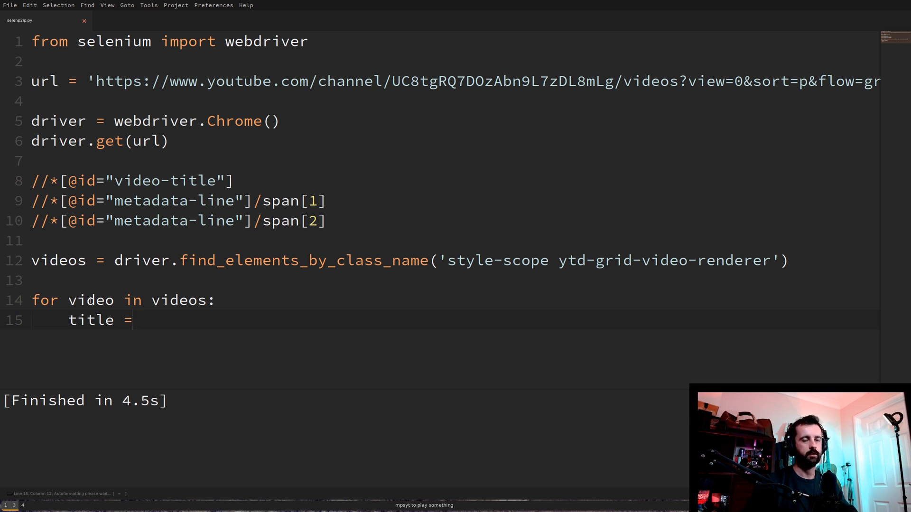
left_click(86, 300)
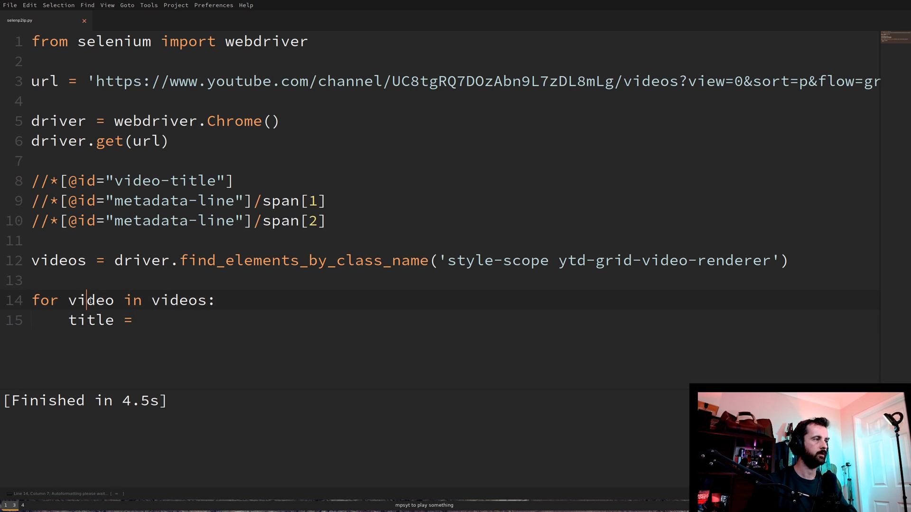
type("video")
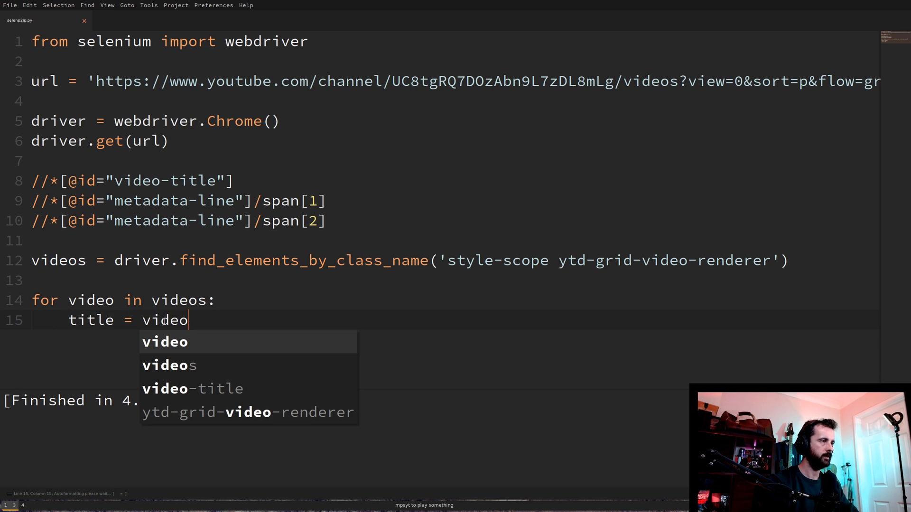
type(".find_element_by")
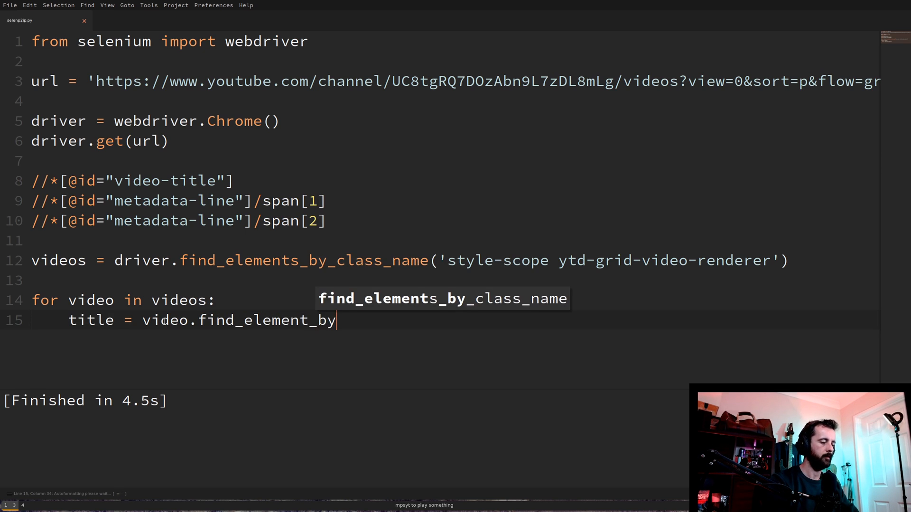
type("_x")
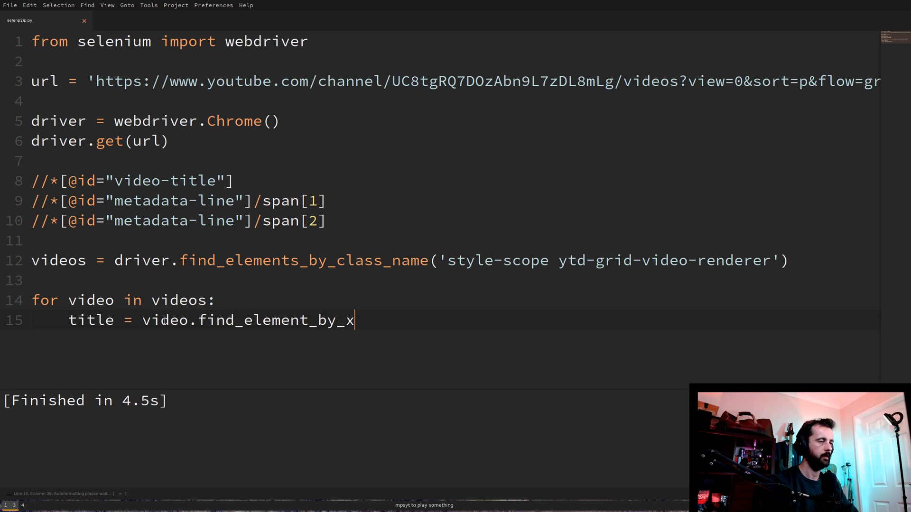
type("path('')")
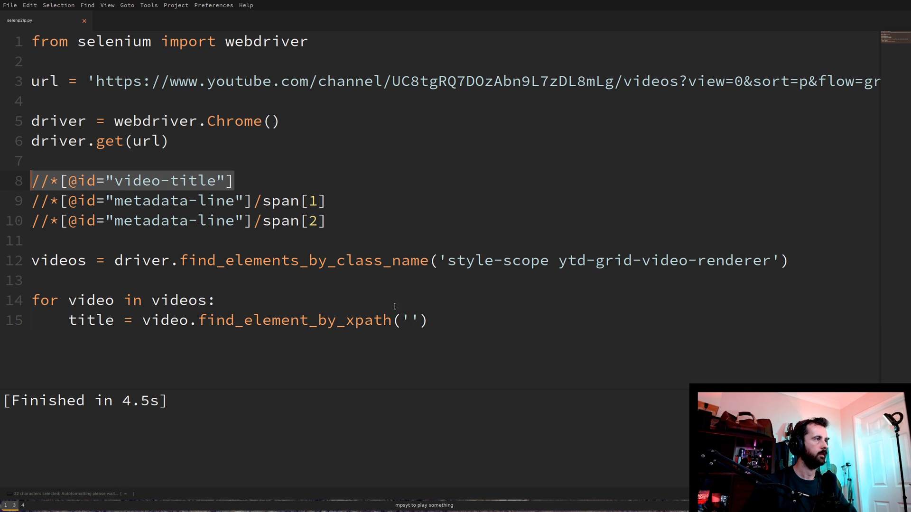
type("//*[@id=\"video-title\"]")
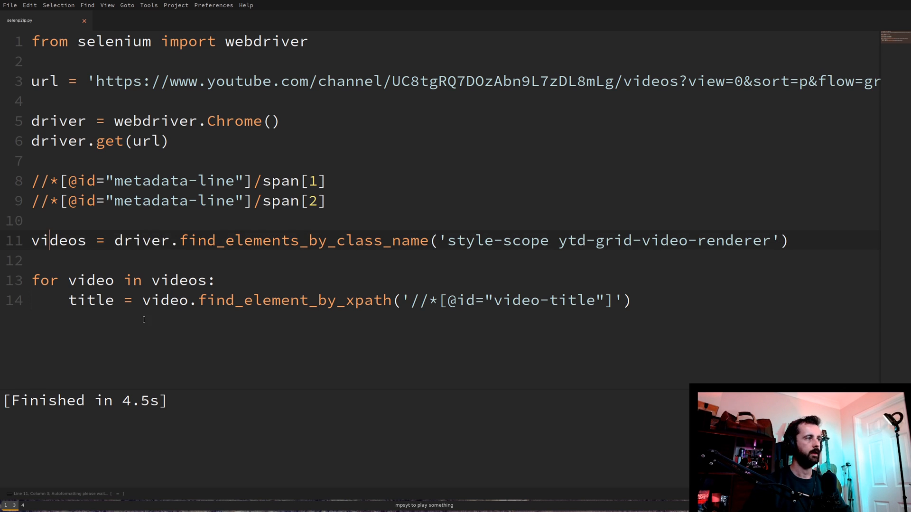
left_click(181, 280)
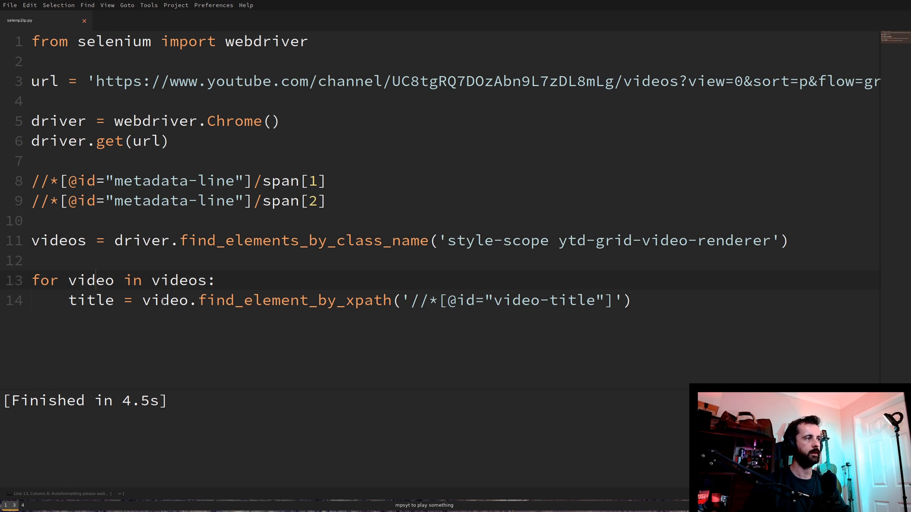
left_click(156, 300)
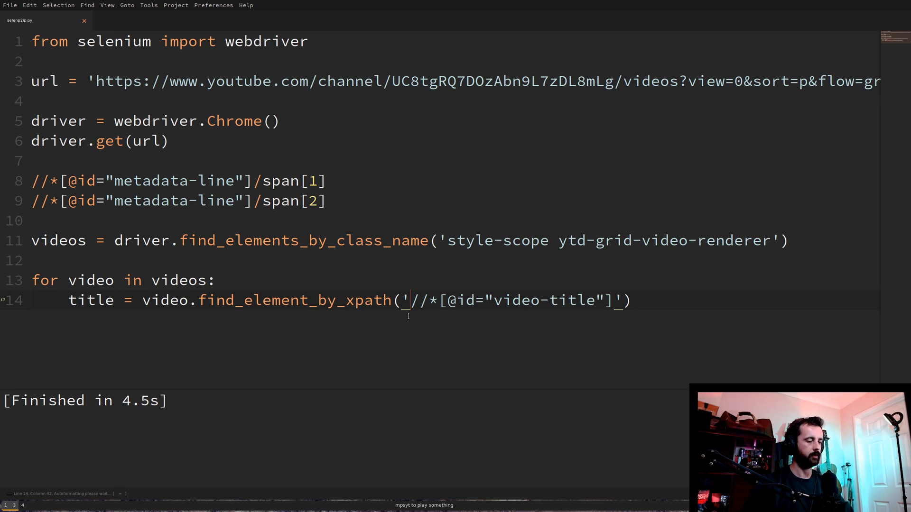
type(".")
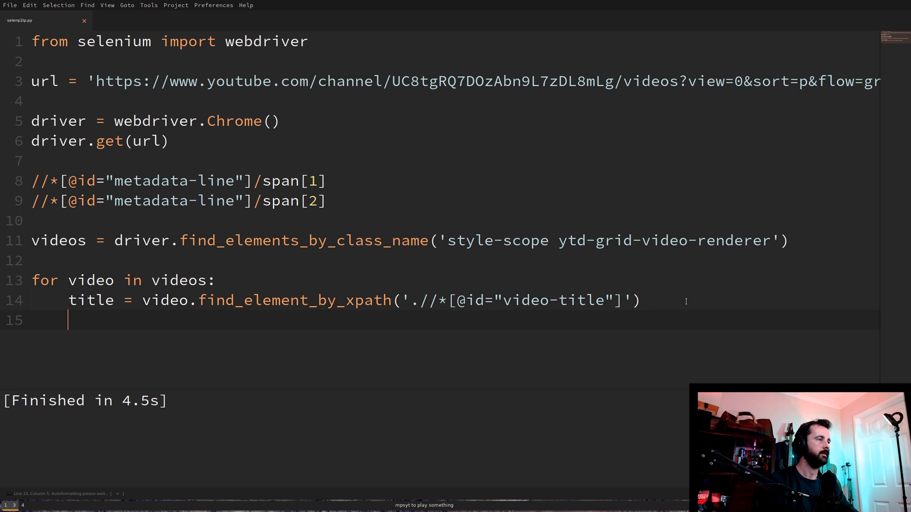
type("views")
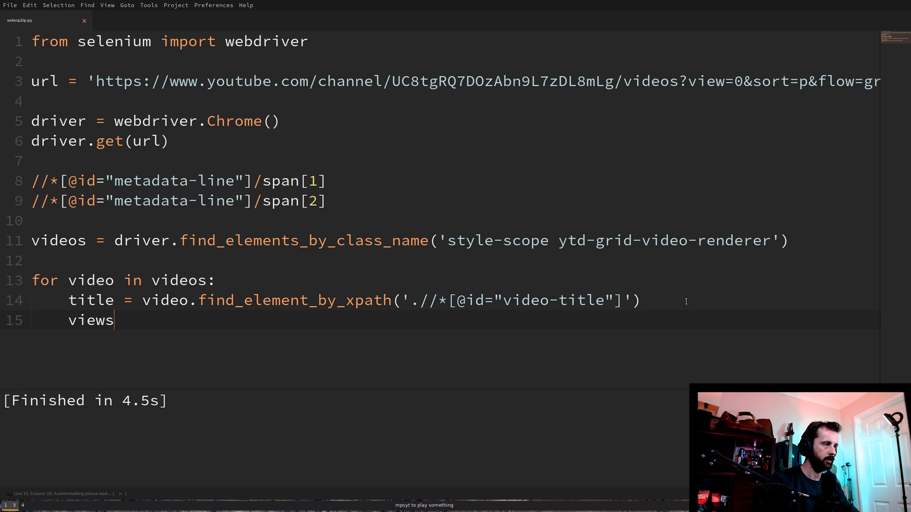
type("= v")
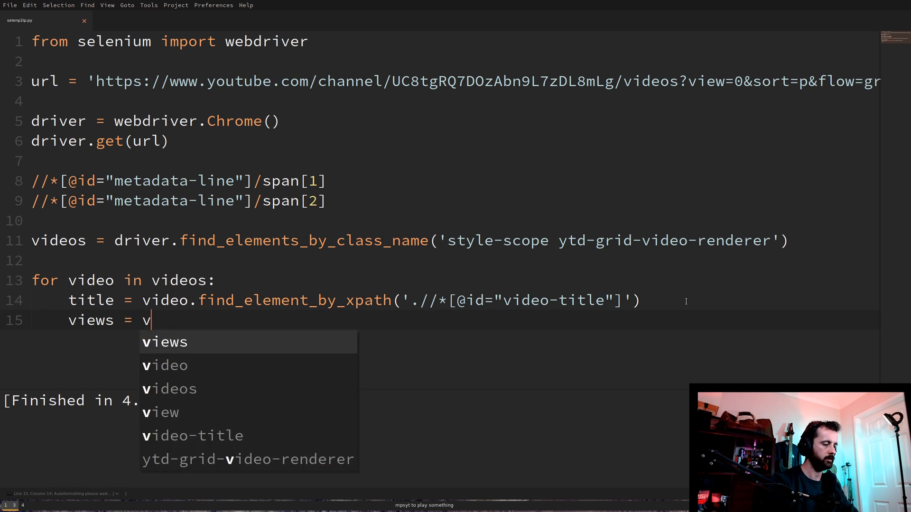
type("idea.f")
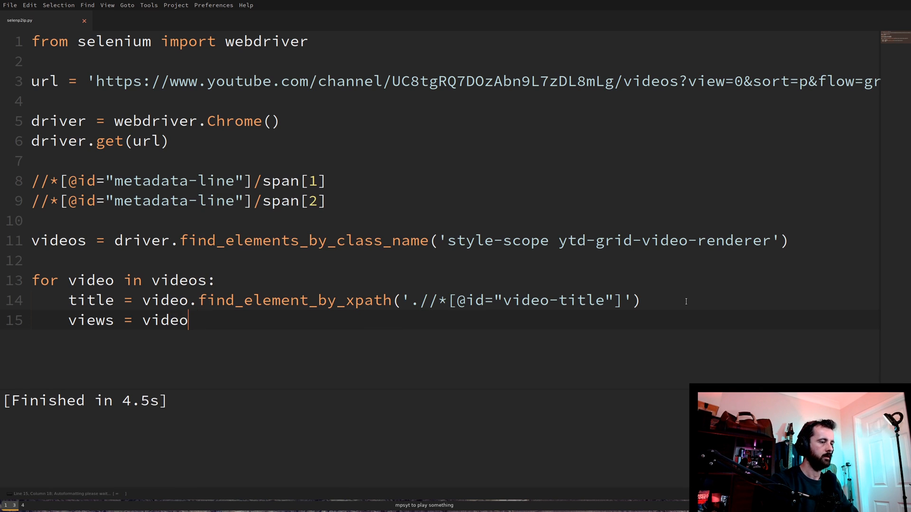
type(".find_element_by_xpath('")
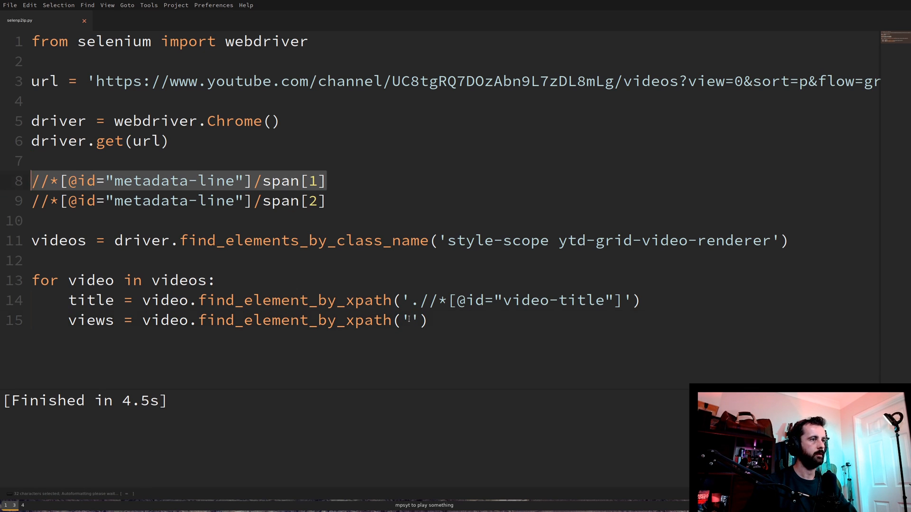
type("//*[@id=\"metadata-line\"]/span[1]")
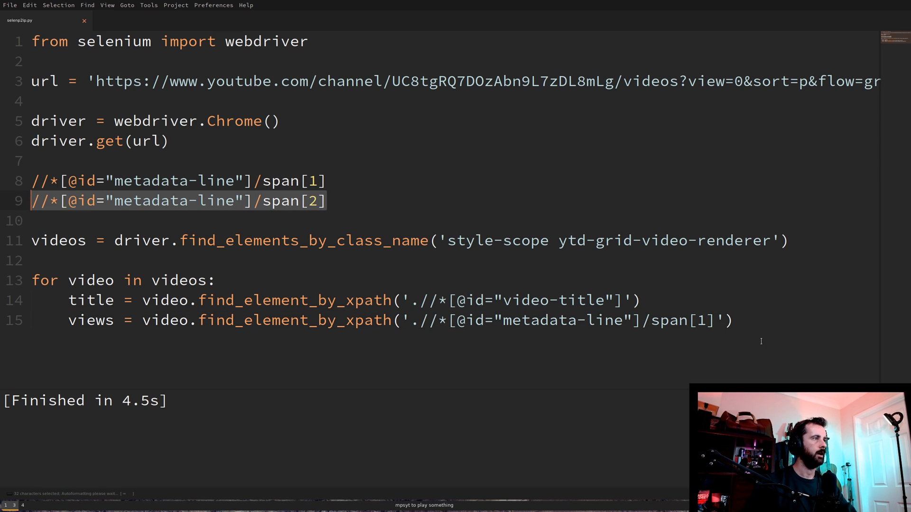
Add when = video.find_element_by_xpath for metadata-line span[2] and select the leftover note lines
type("wqhen")
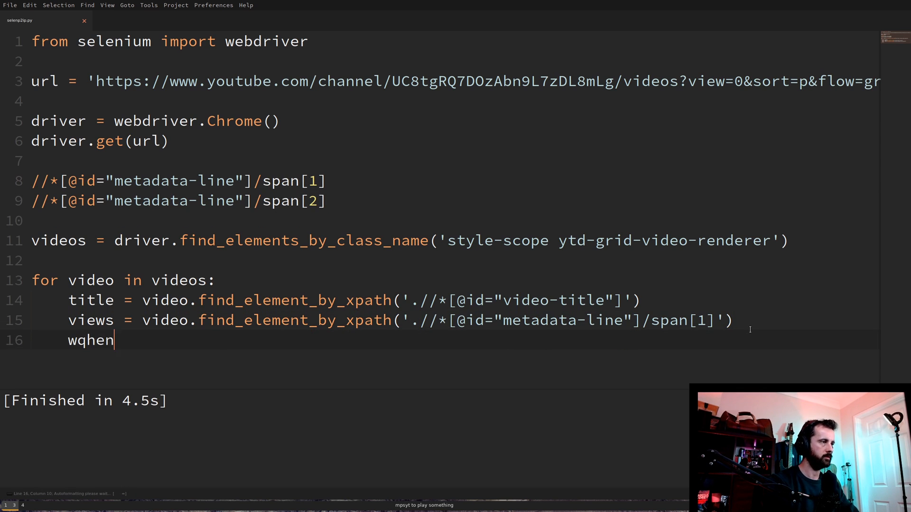
type("when =")
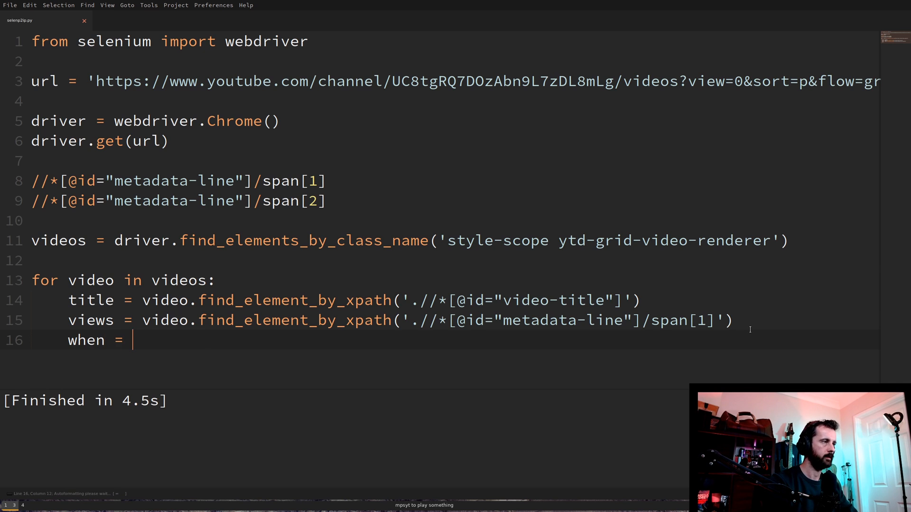
type("video.find_element_by_xpath('.//*[@id=\"metadata-line\"]/span[2")
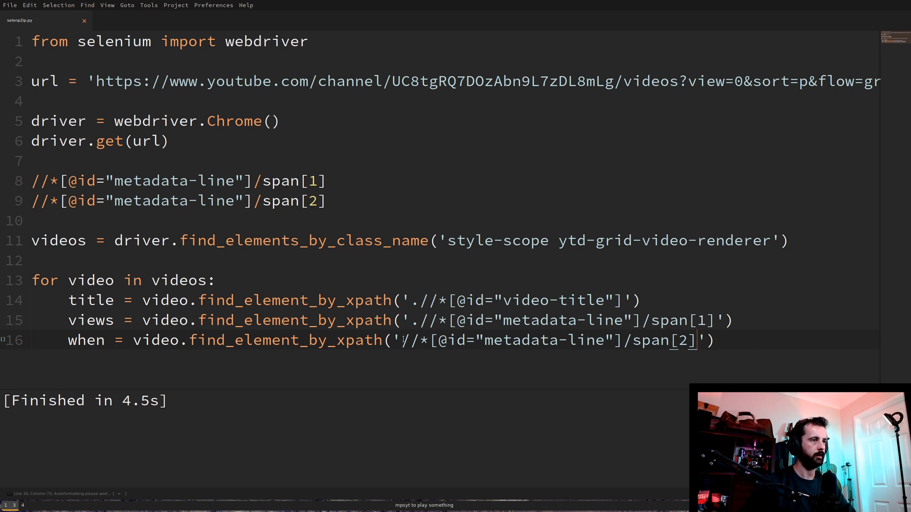
left_click_drag(32, 180, 327, 201)
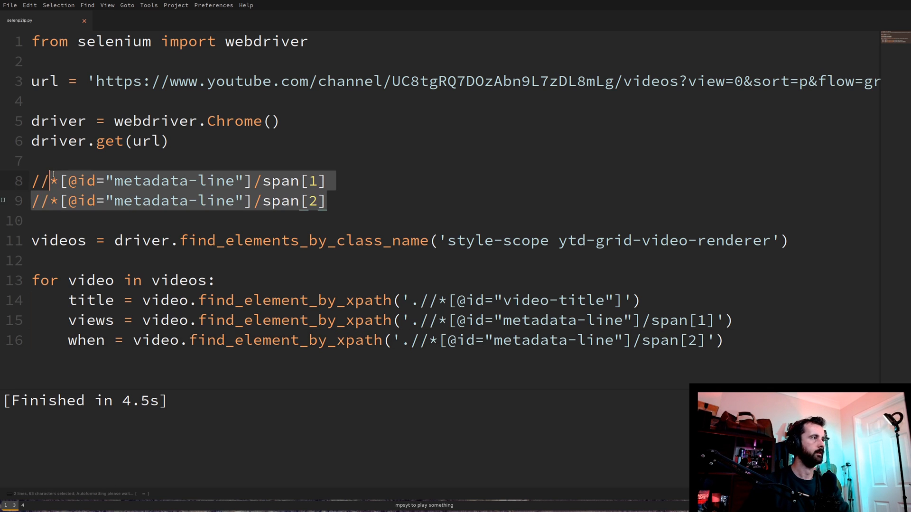
Delete the leftover XPath note lines and append .text to the title, views and when lookups
key("Delete")
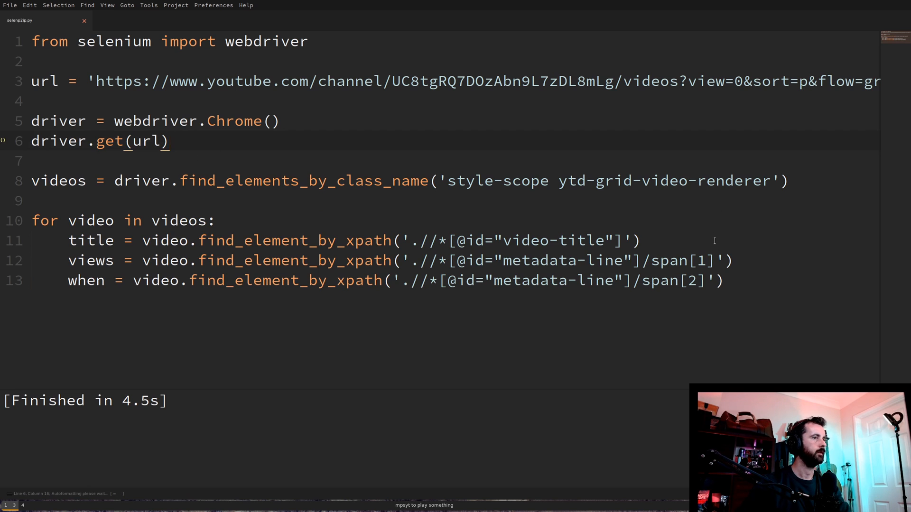
left_click(640, 240)
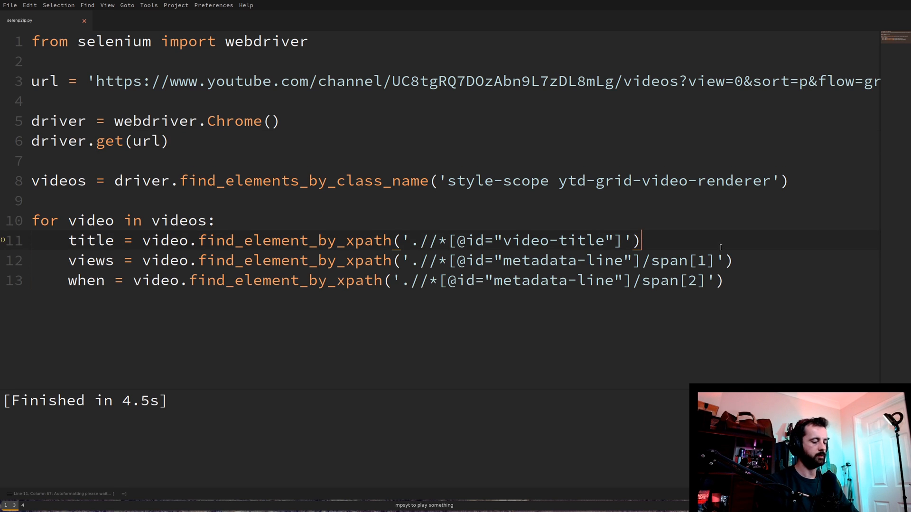
type(".text")
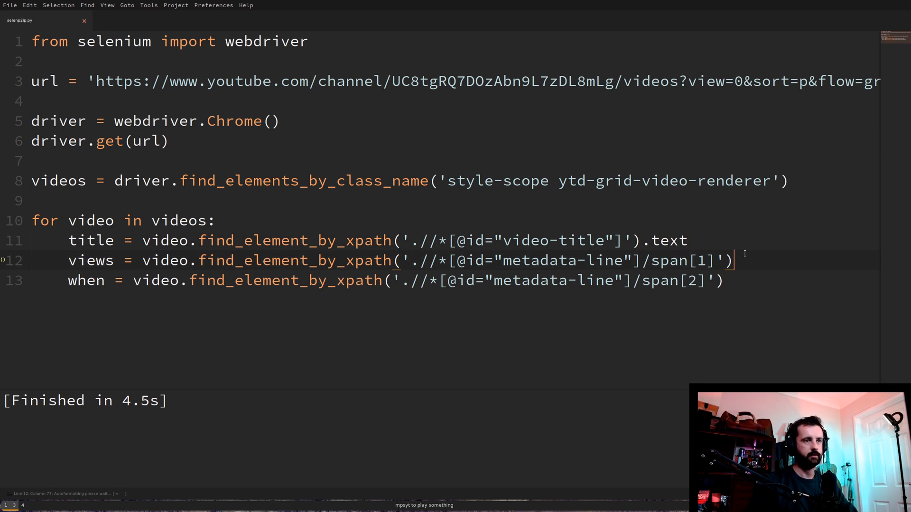
type(".test")
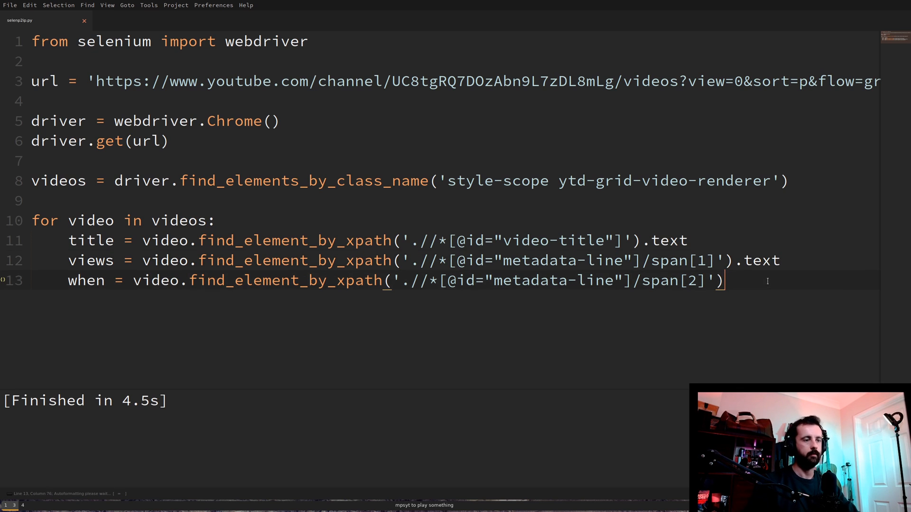
type(".text")
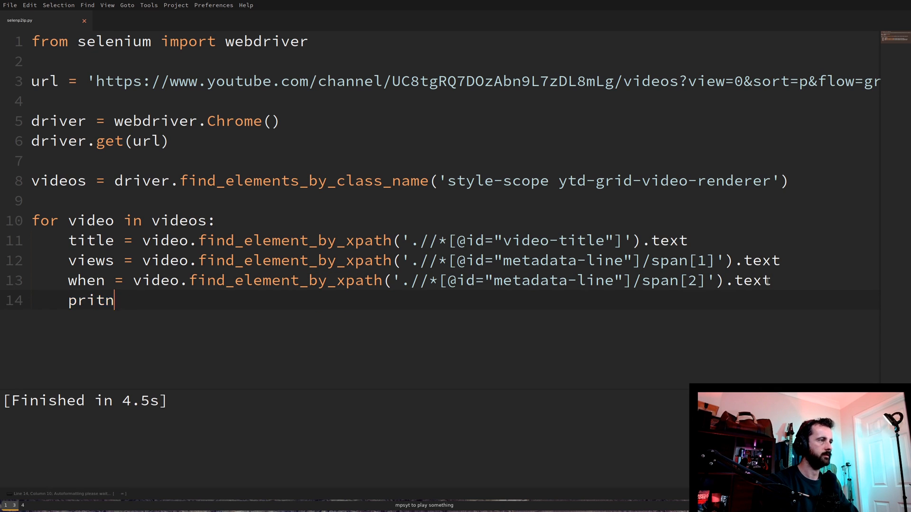
End the loop with print(title,views,when) to output each video's three fields
type("print()")
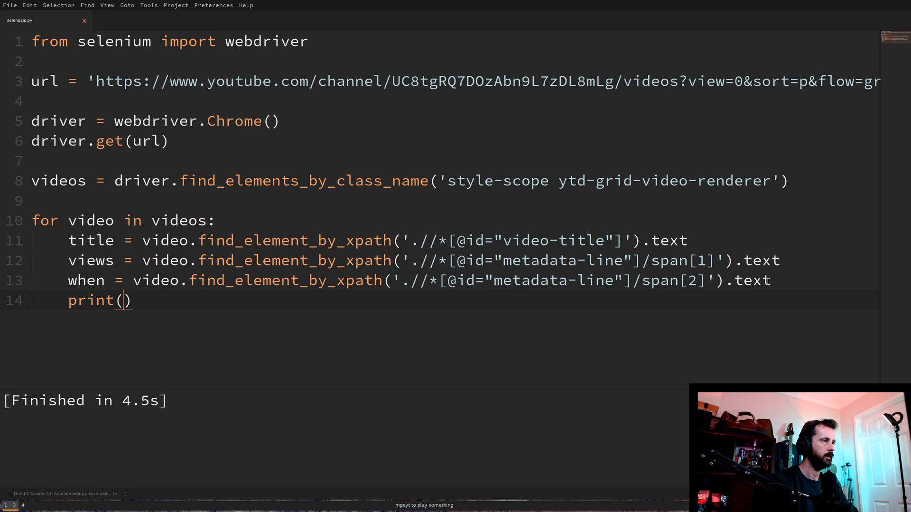
type("title")
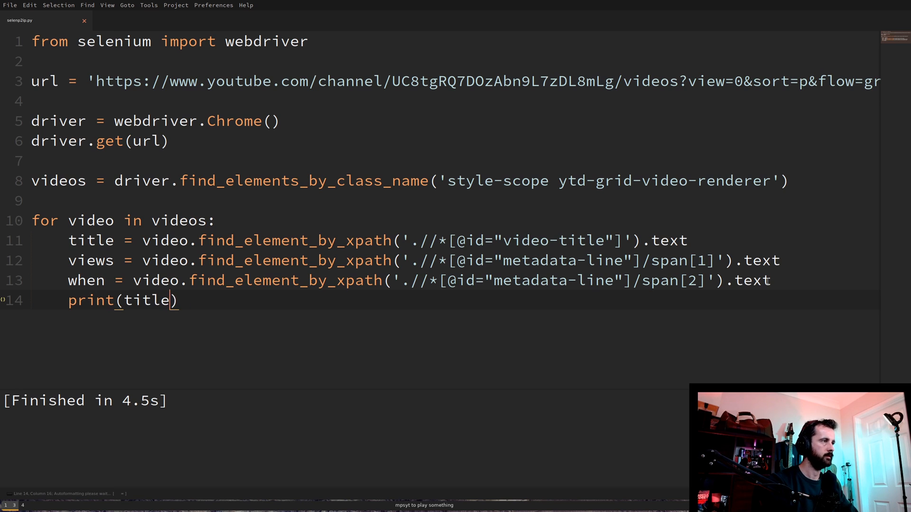
type(",views")
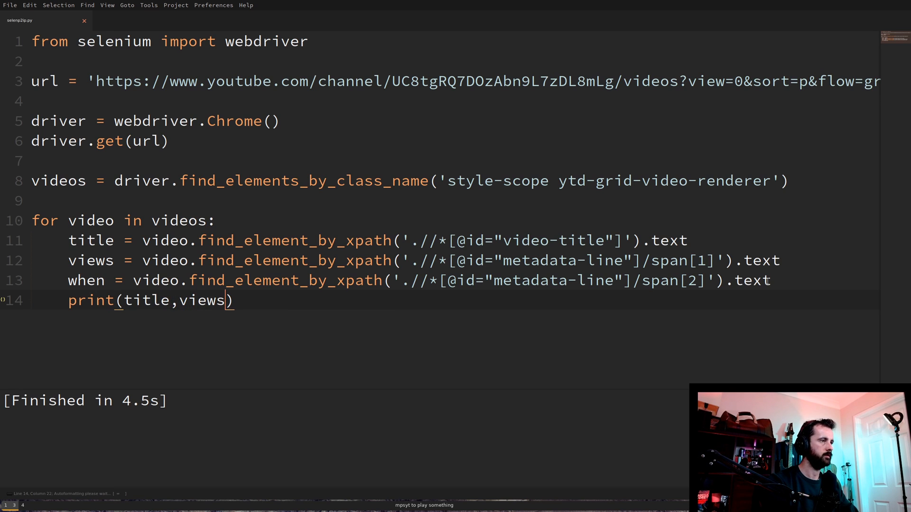
type(",when")
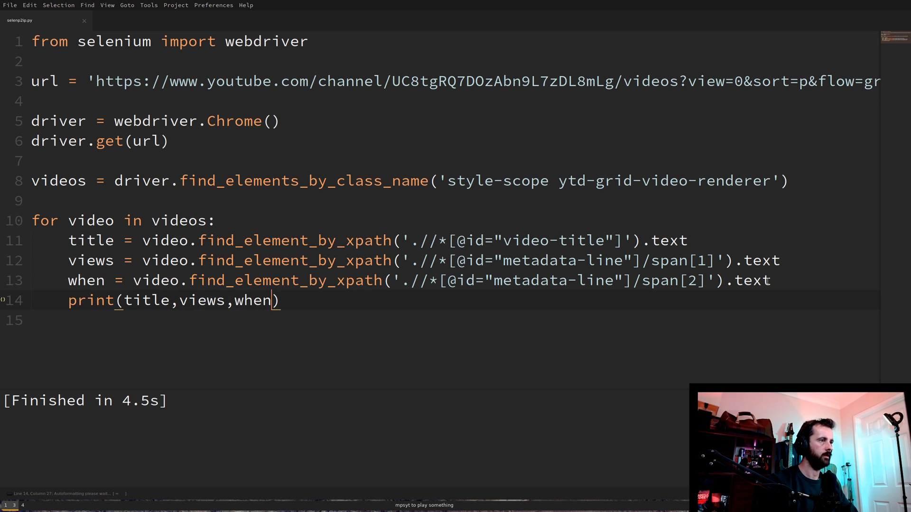
mouse_move(319, 345)
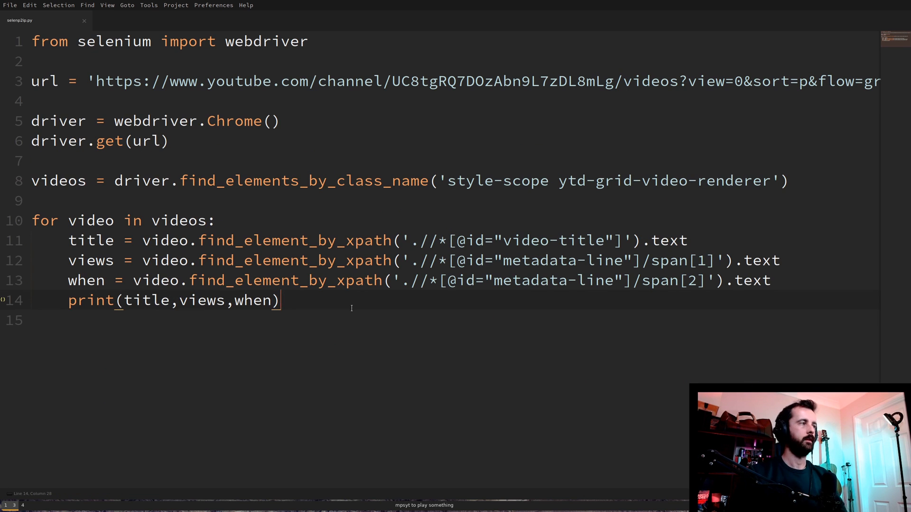
Add 'import pandas as pd' beneath the selenium import
type("ui")
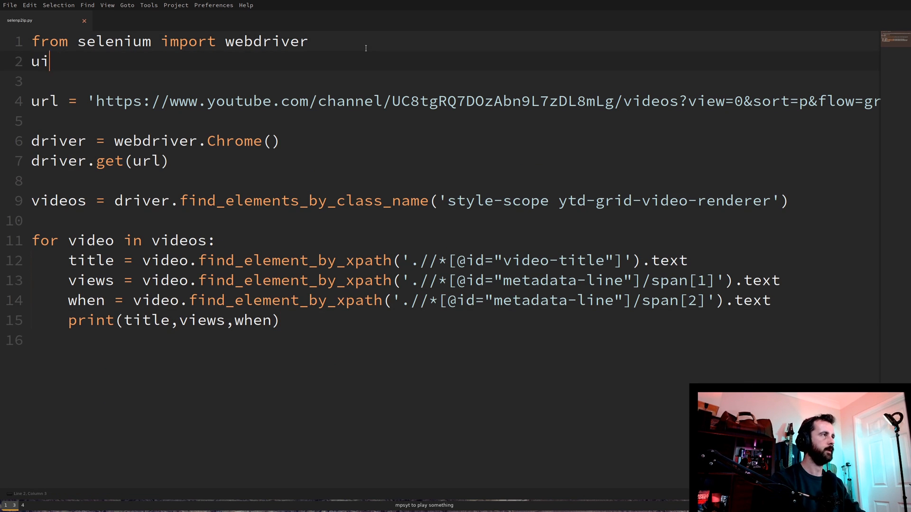
type("mport")
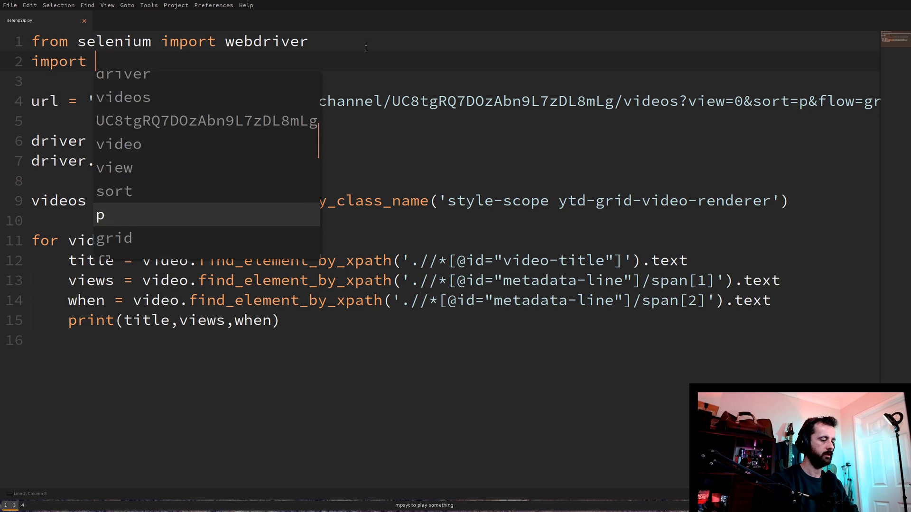
type("pan")
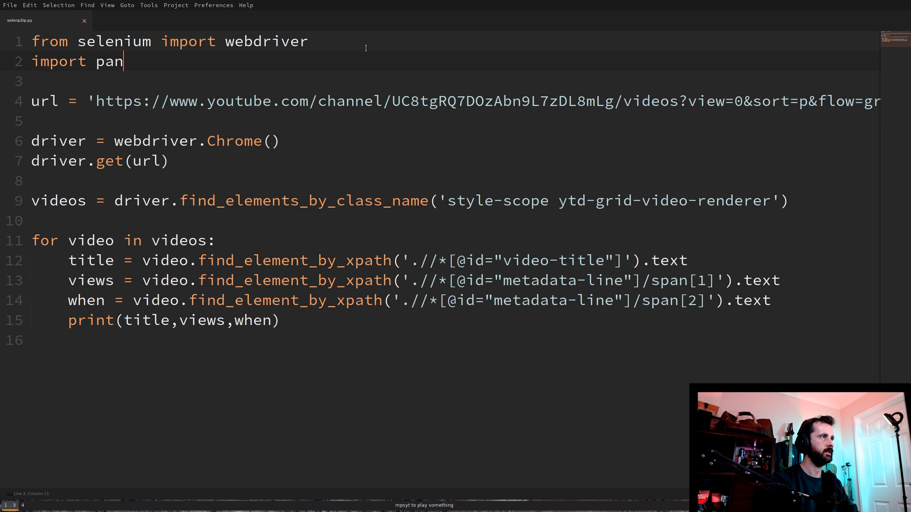
type("das as pd")
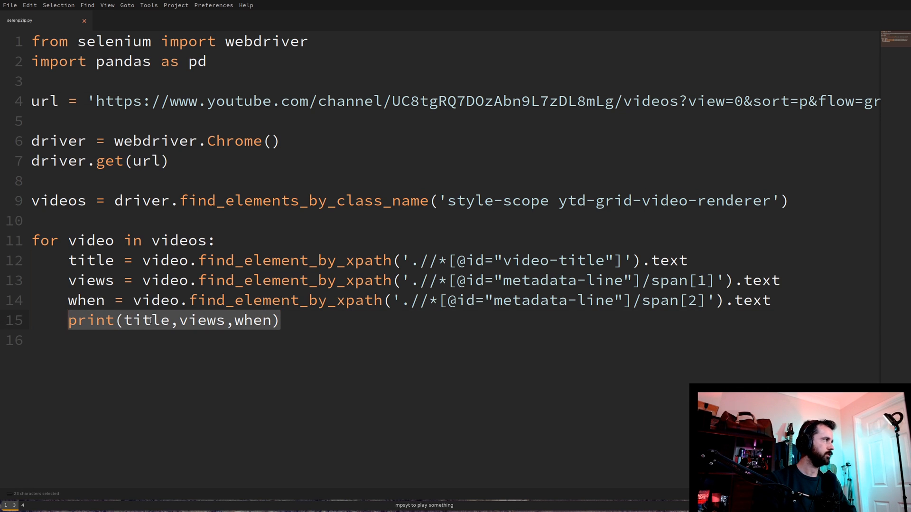
Start the vid_item dictionary with the 'title': title entry
type("vid")
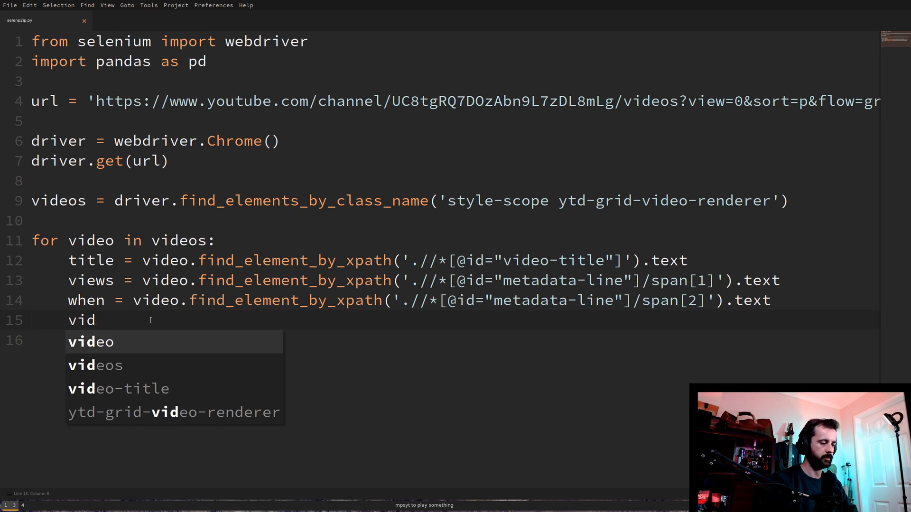
type("_item =")
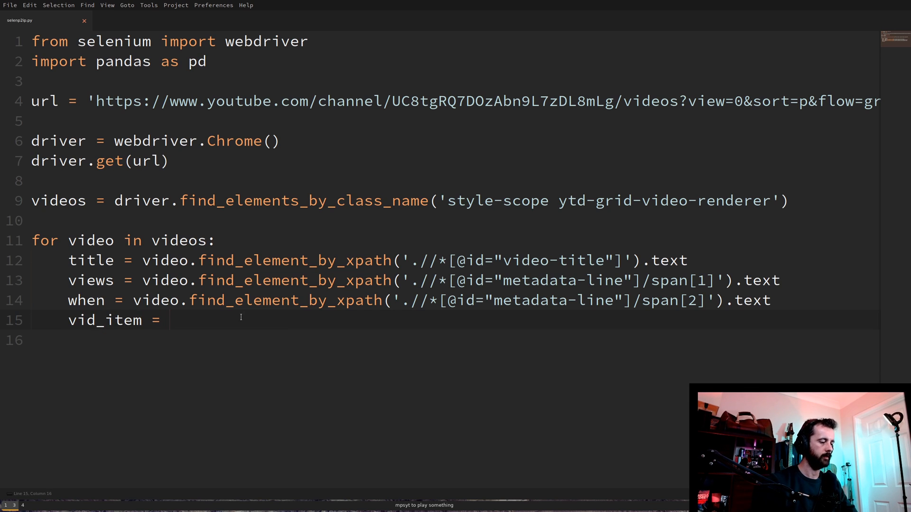
type("{")
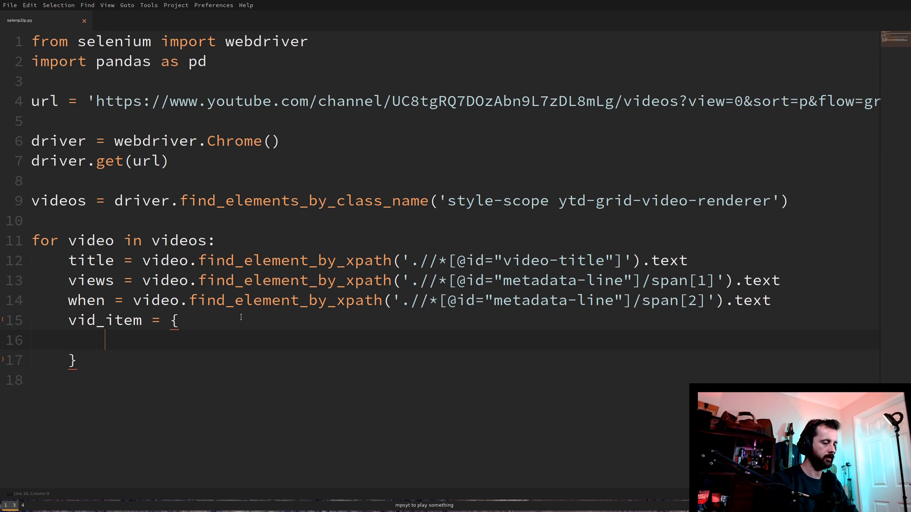
type("'title'")
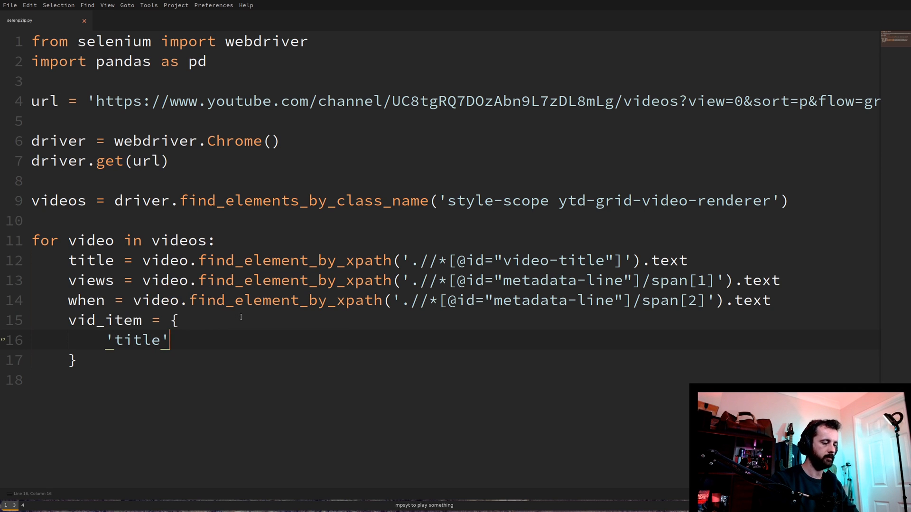
type(": title,")
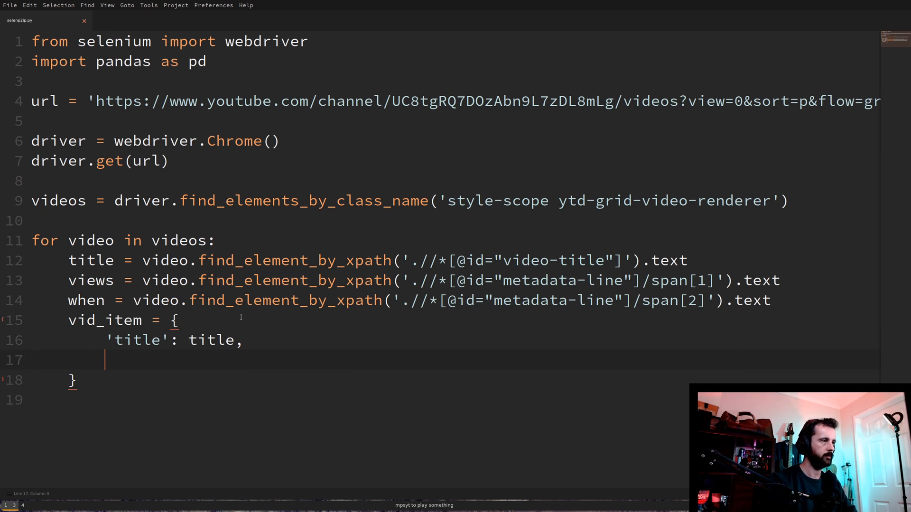
Add the 'views': views and 'posted': when entries to vid_item
type("'views'")
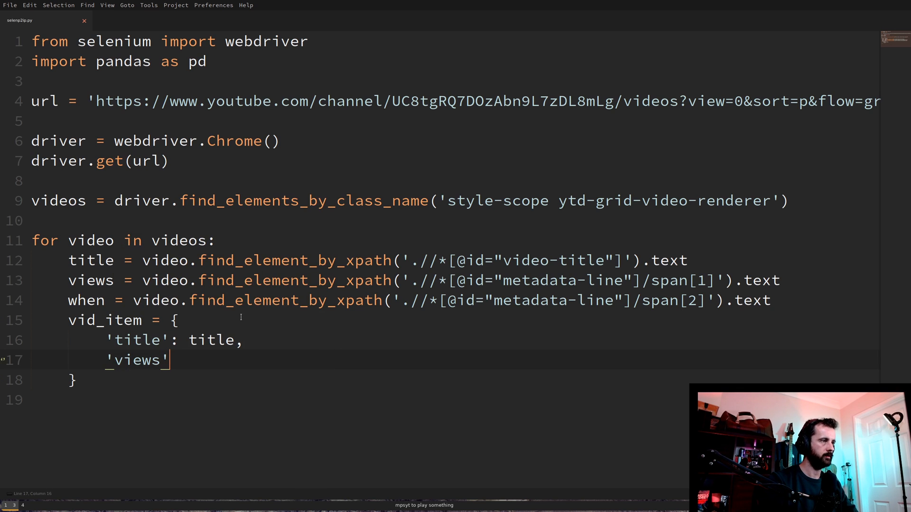
type(": views,")
type("'wh")
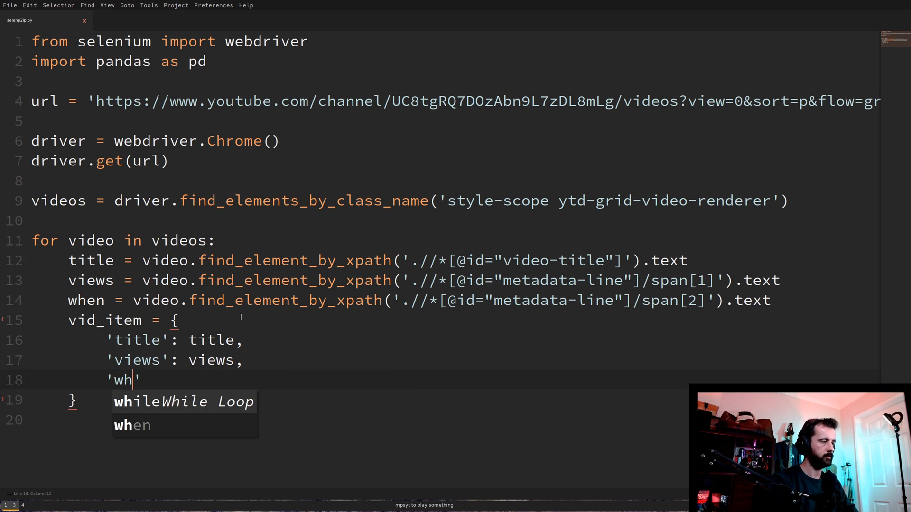
type("pos")
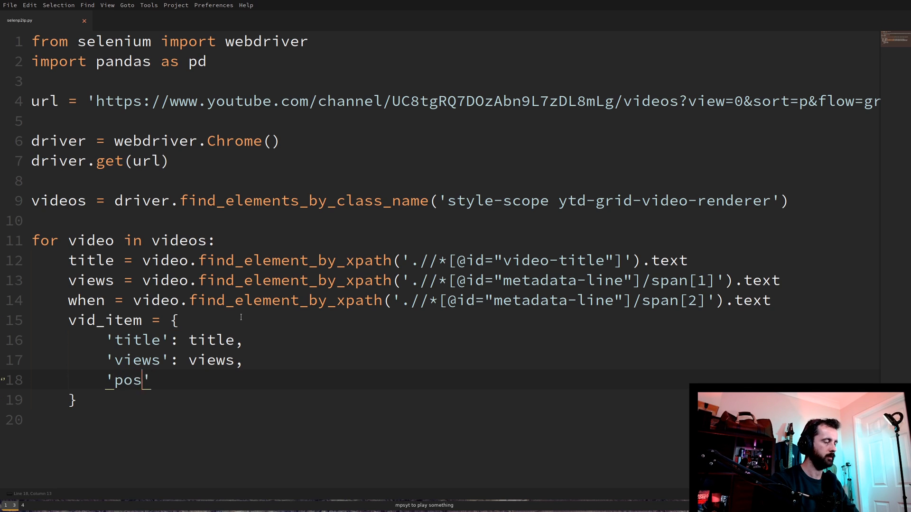
type("ted")
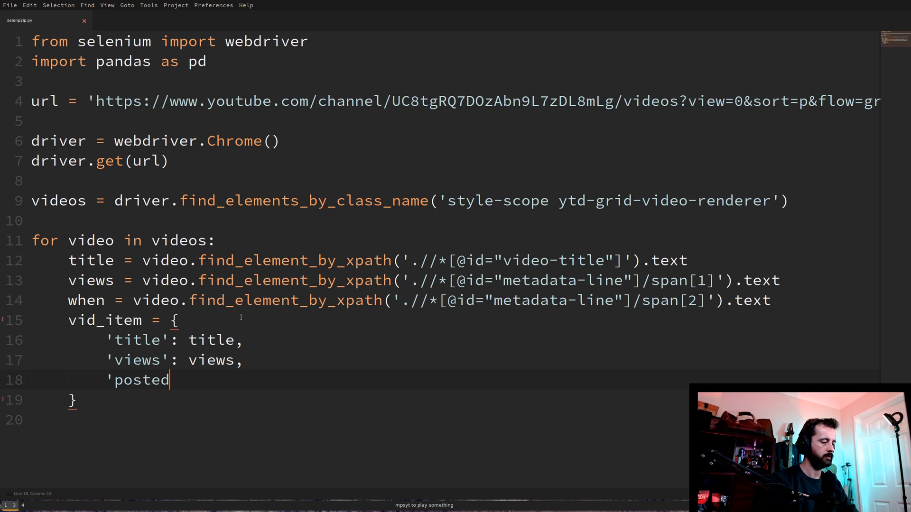
type("':")
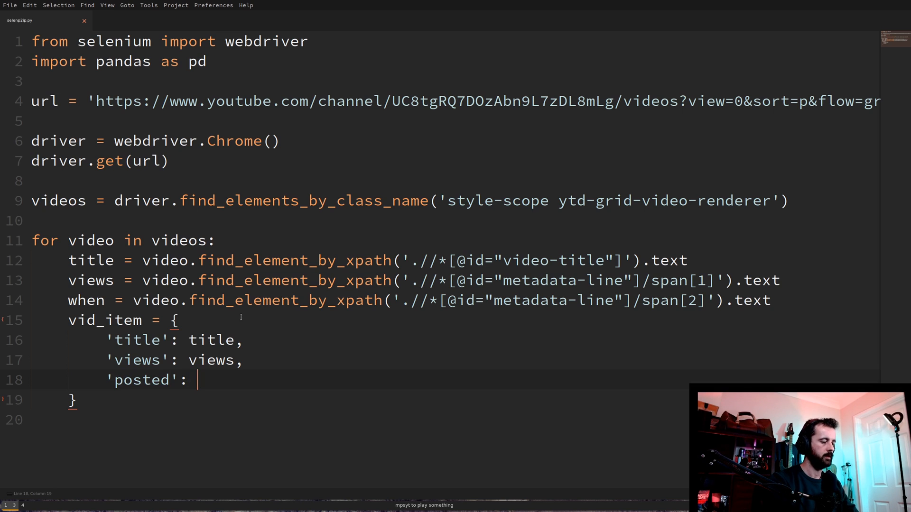
type("when,")
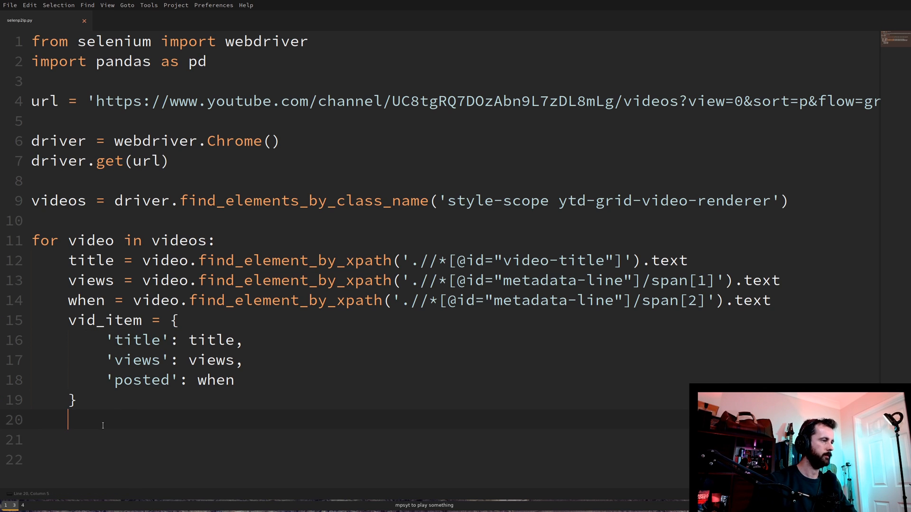
Create an empty video_list = [] before the loop
left_click(133, 200)
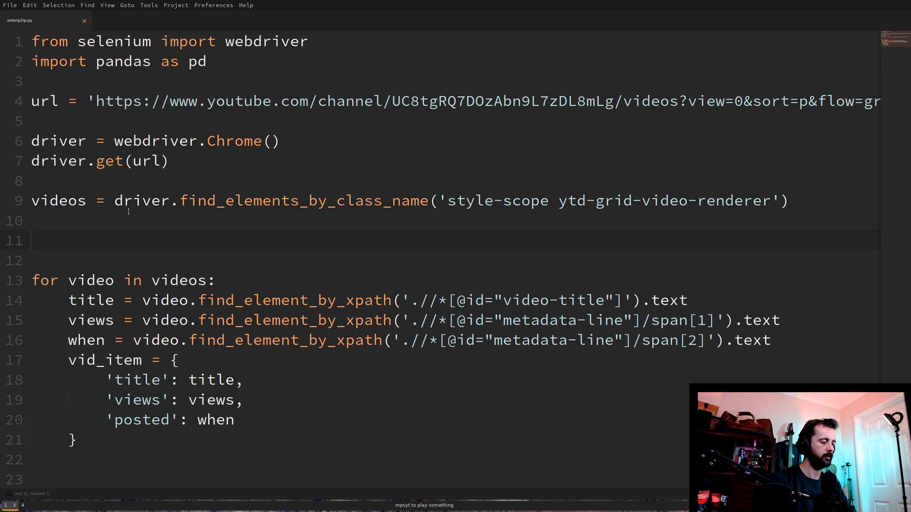
type("video")
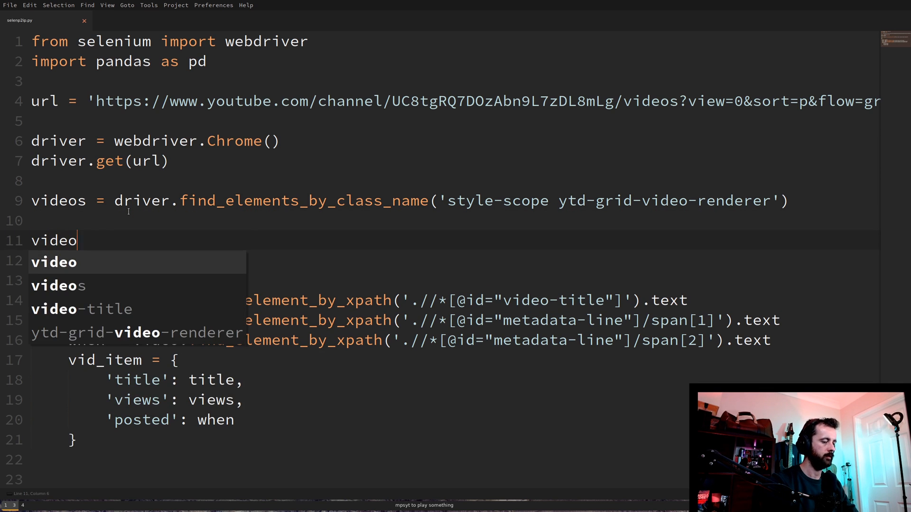
type("_list =")
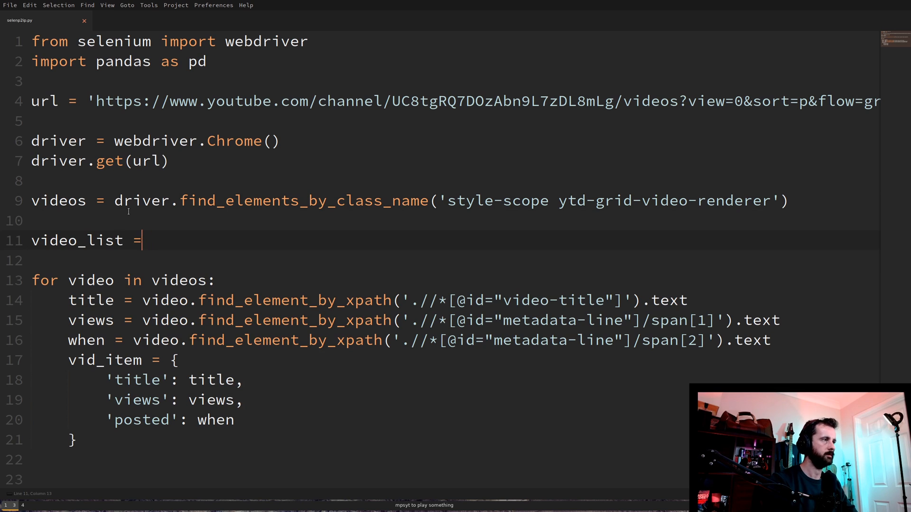
type("[]")
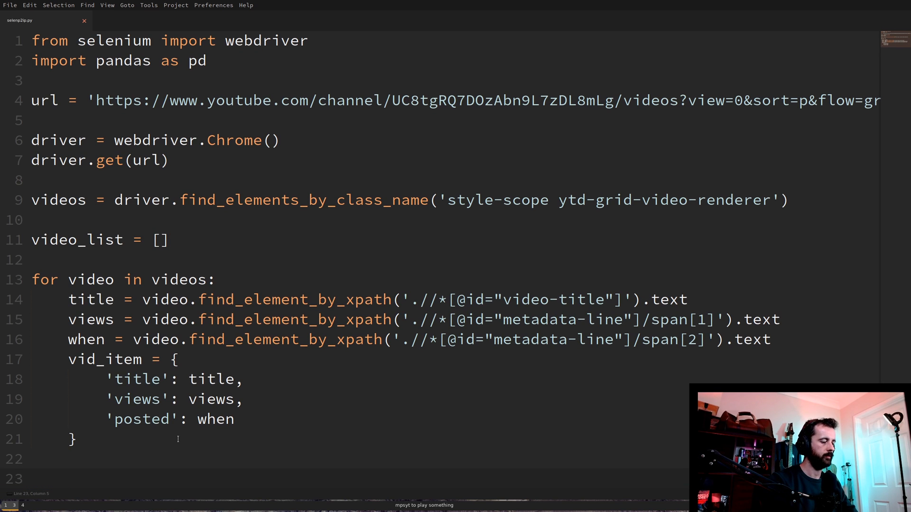
Append each vid_item to video_list at the end of the loop
type("video_list")
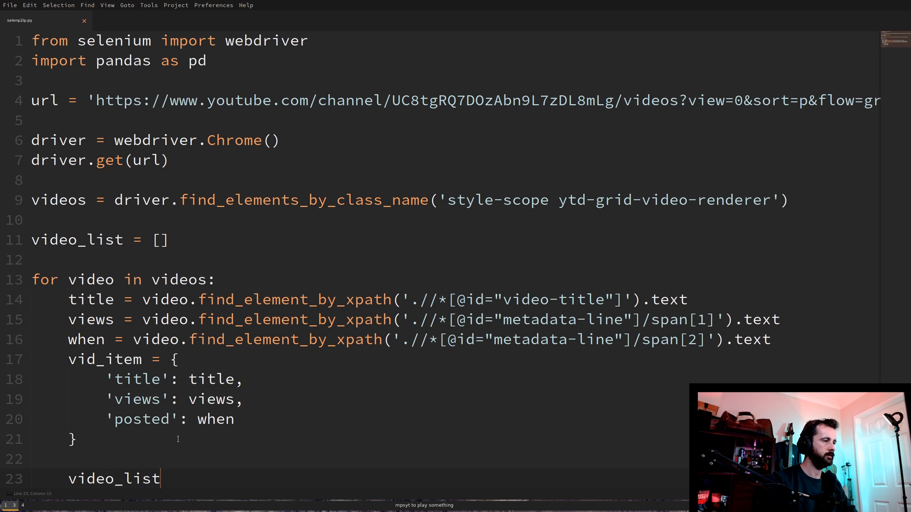
type(".append(vid_item")
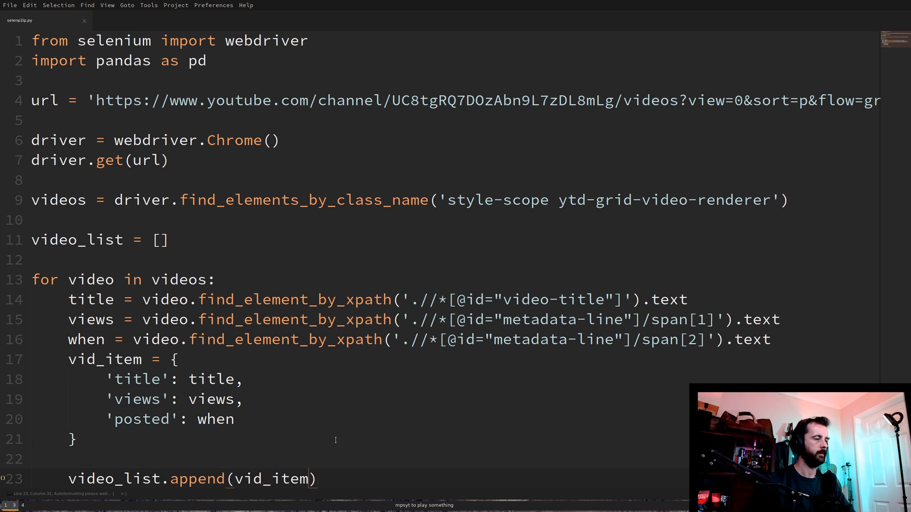
scroll("down", 3)
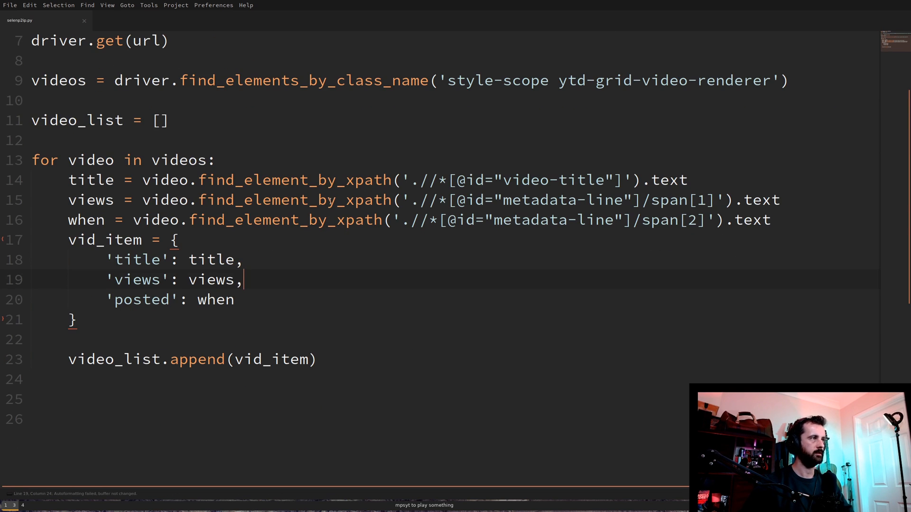
mouse_move(323, 254)
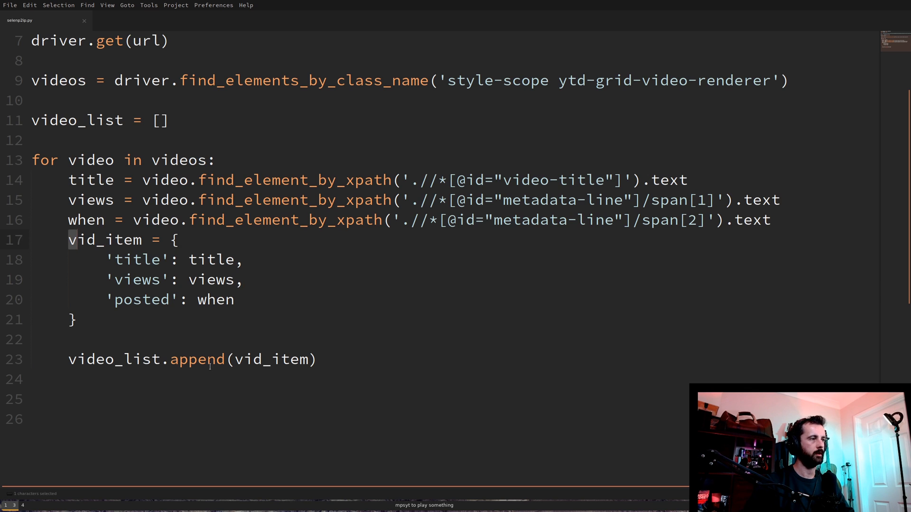
mouse_move(340, 381)
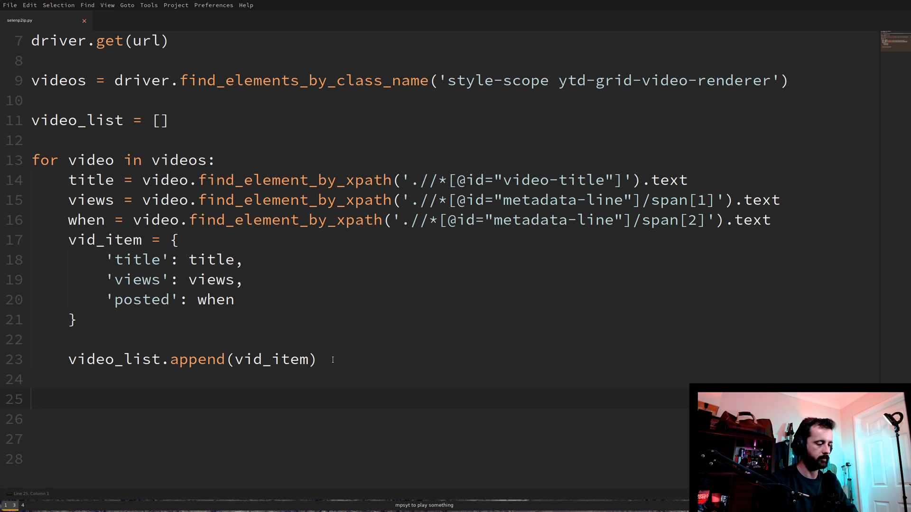
Build df = pd.DataFrame(video_list) after the loop and print(df)
type("df =")
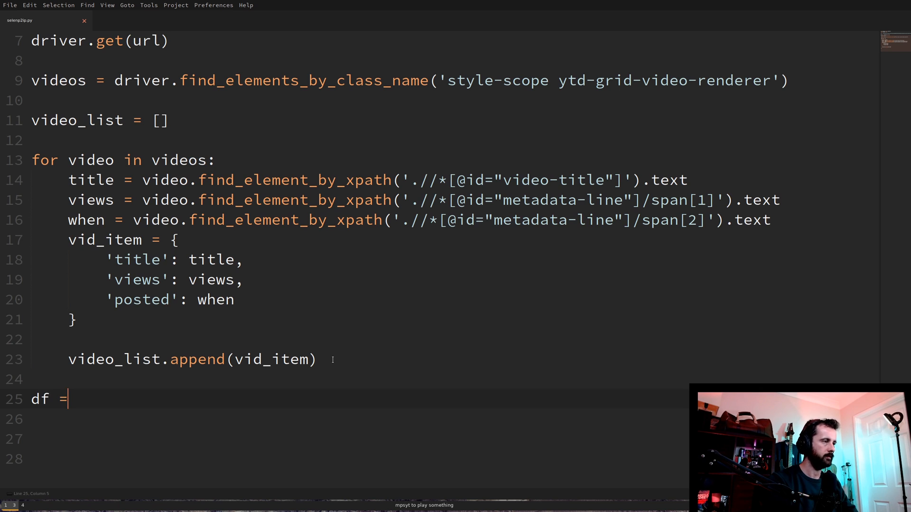
type("pd.Da")
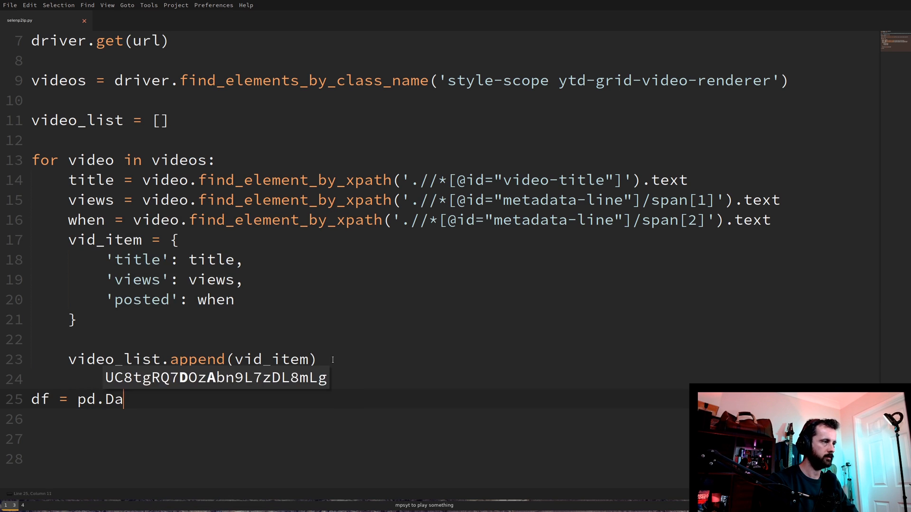
type("taFrame")
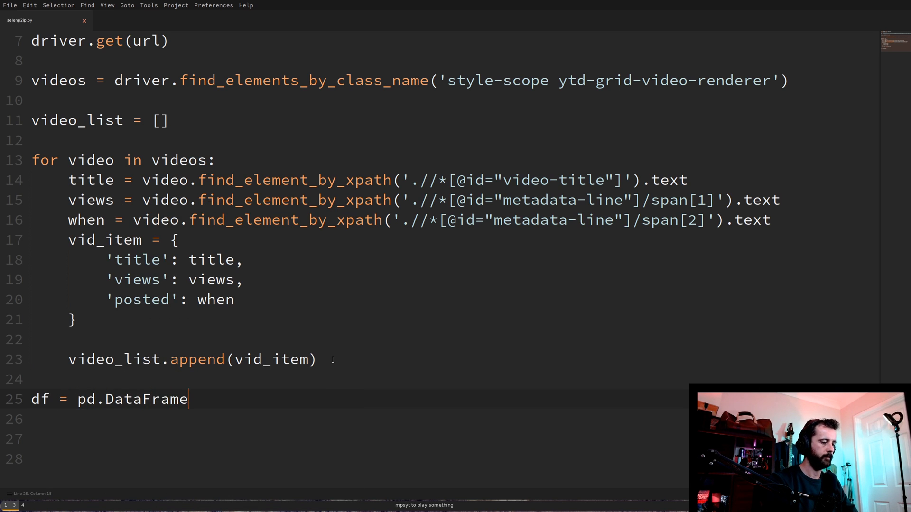
type("(video_list)print")
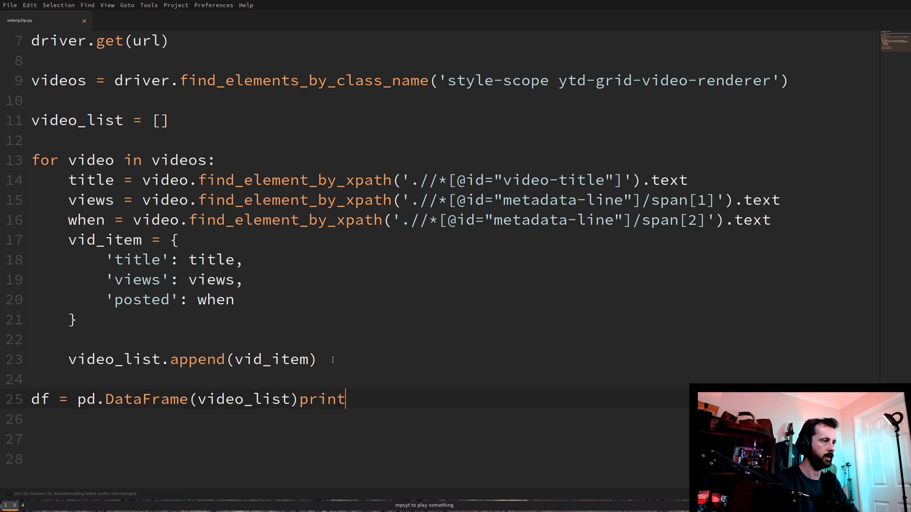
key("Enter")
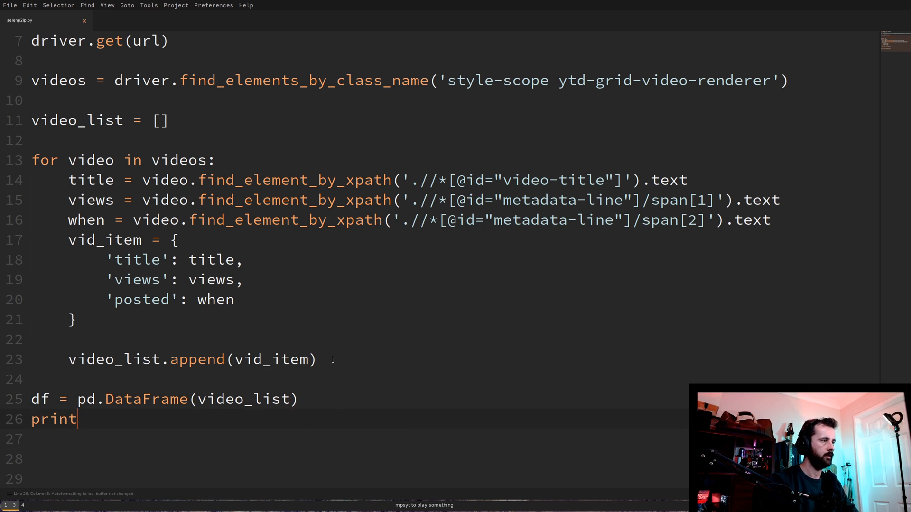
type("(df)")
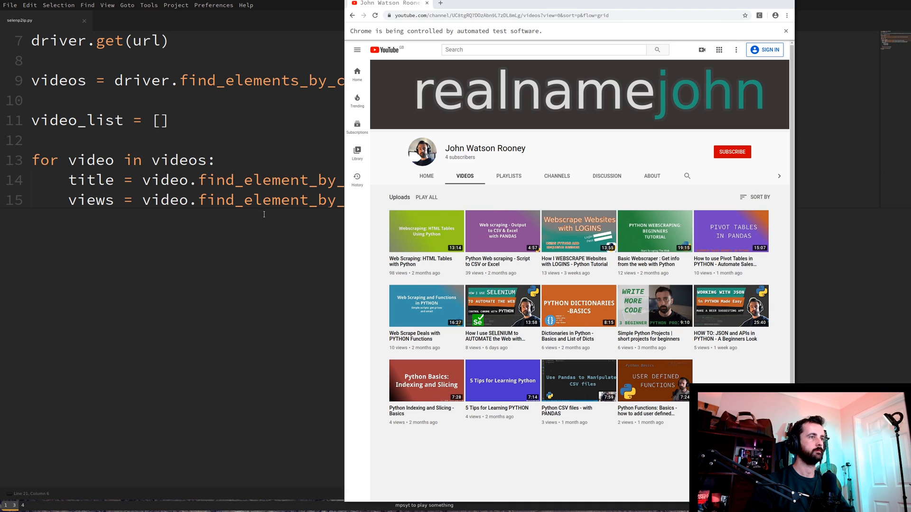
Run the script with Ctrl+B so the DataFrame of video titles prints
key("ctrl+b")
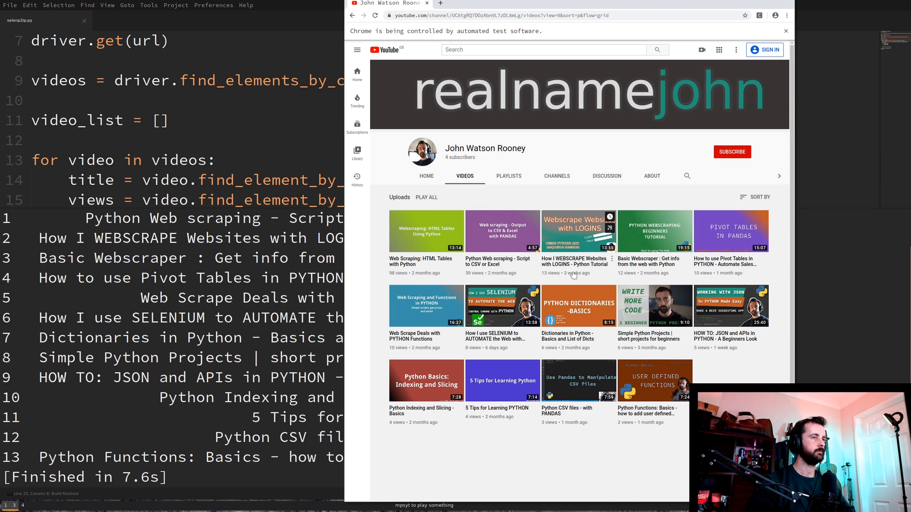